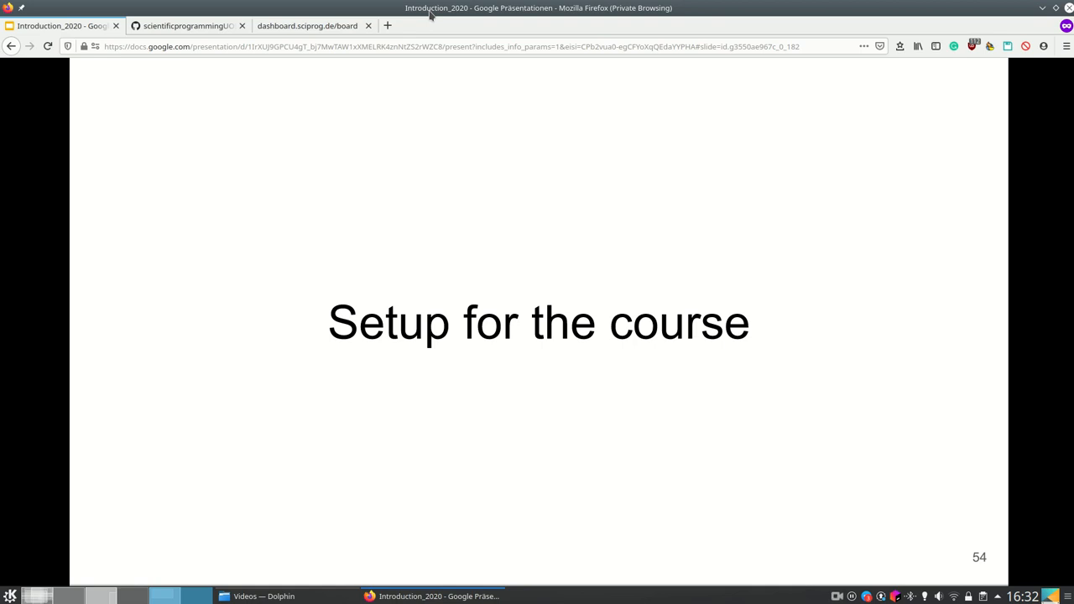
Advance to the Which IDE? slide and reveal its bullets up to JupyterLab
key("Right")
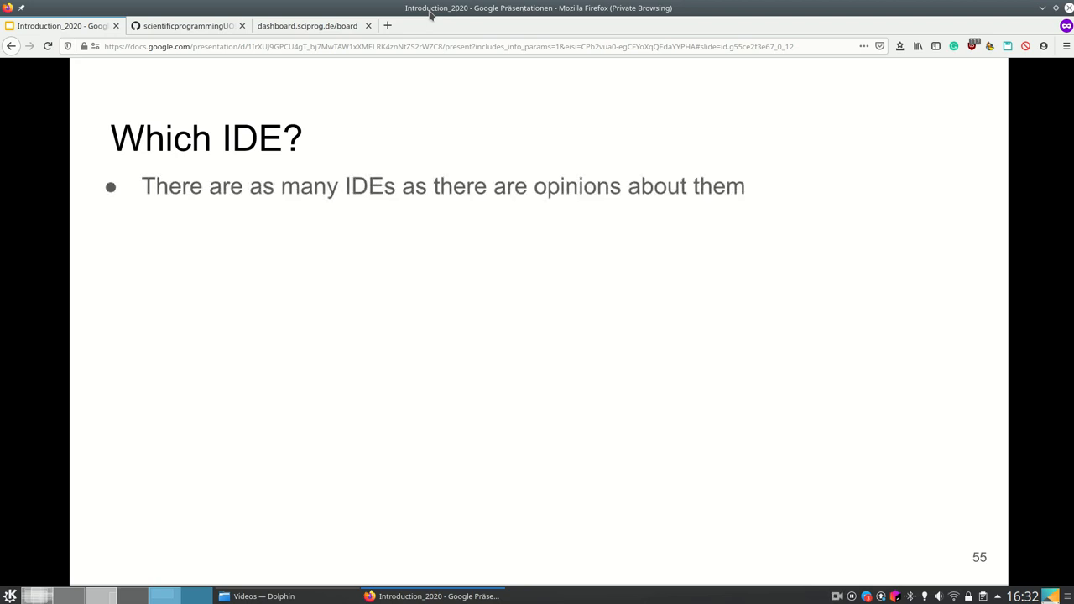
key("Right")
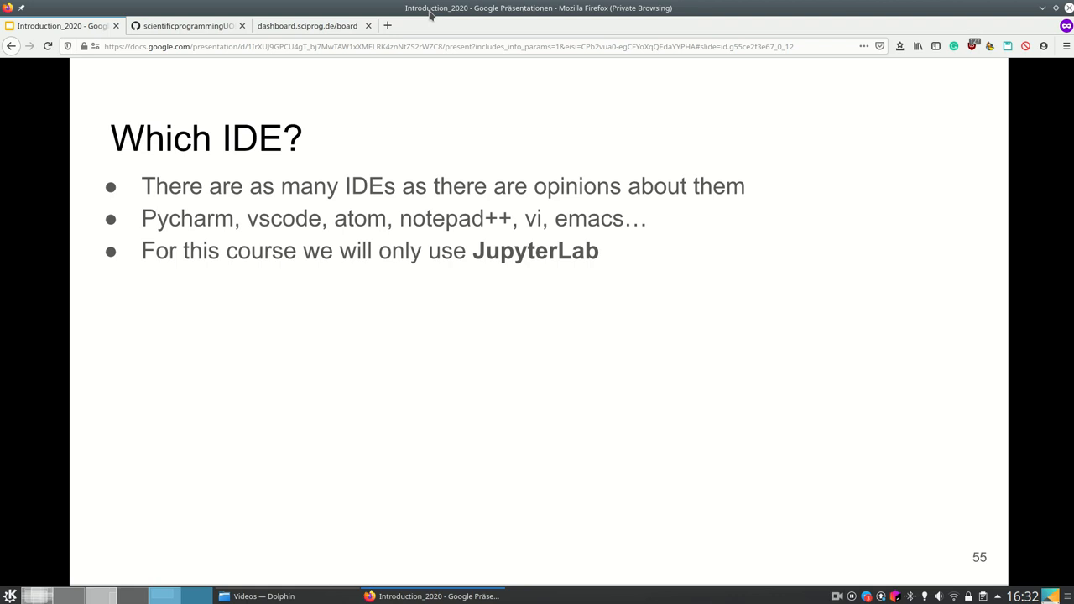
Reveal the last Which IDE? bullet, then advance to the Which IDEs are there? slide with the Atom bullet
key("right")
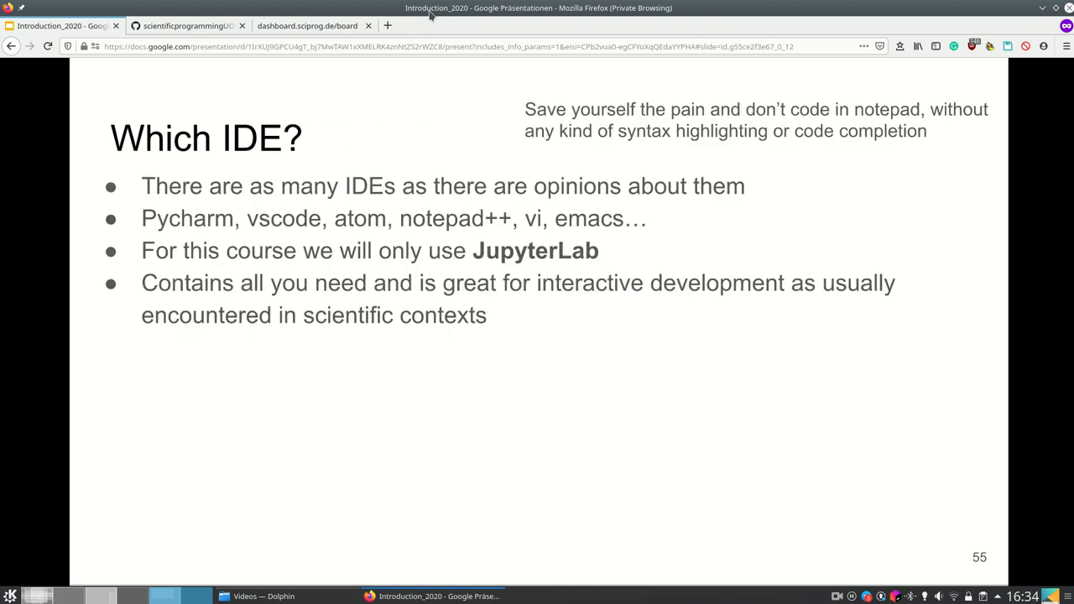
key("Right")
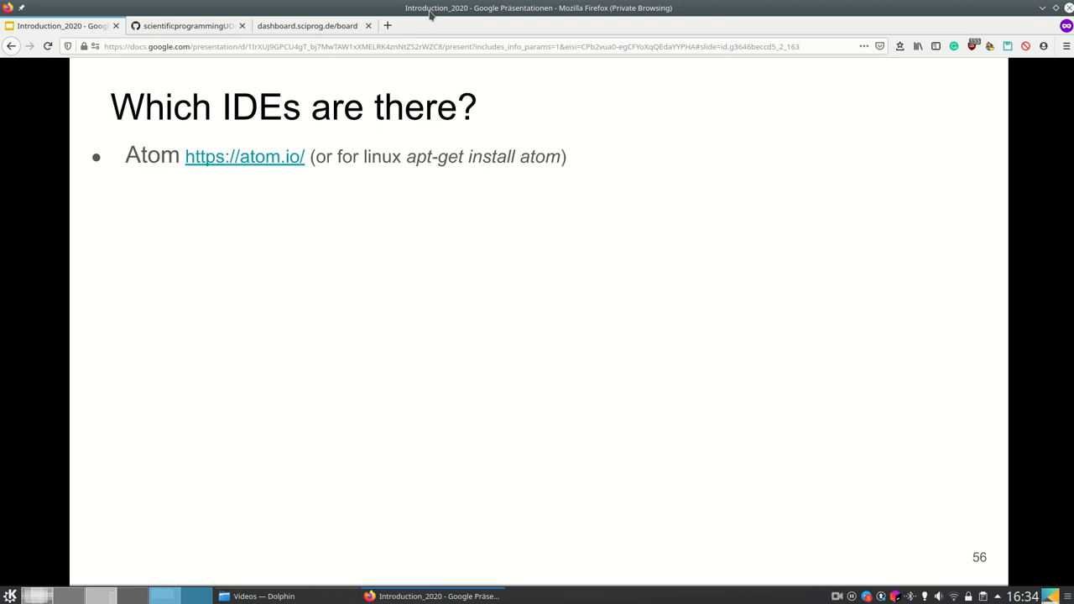
Show the Atom useful-packages bullet and bring up an empty Atom editor window
left_click_drag(376, 172, 658, 191)
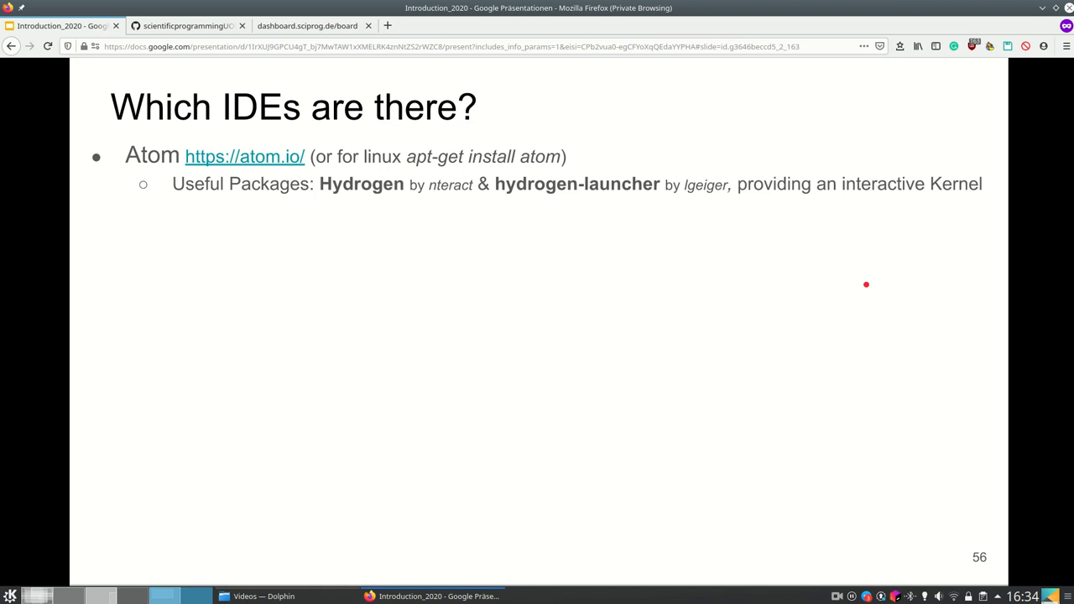
left_click(10, 595)
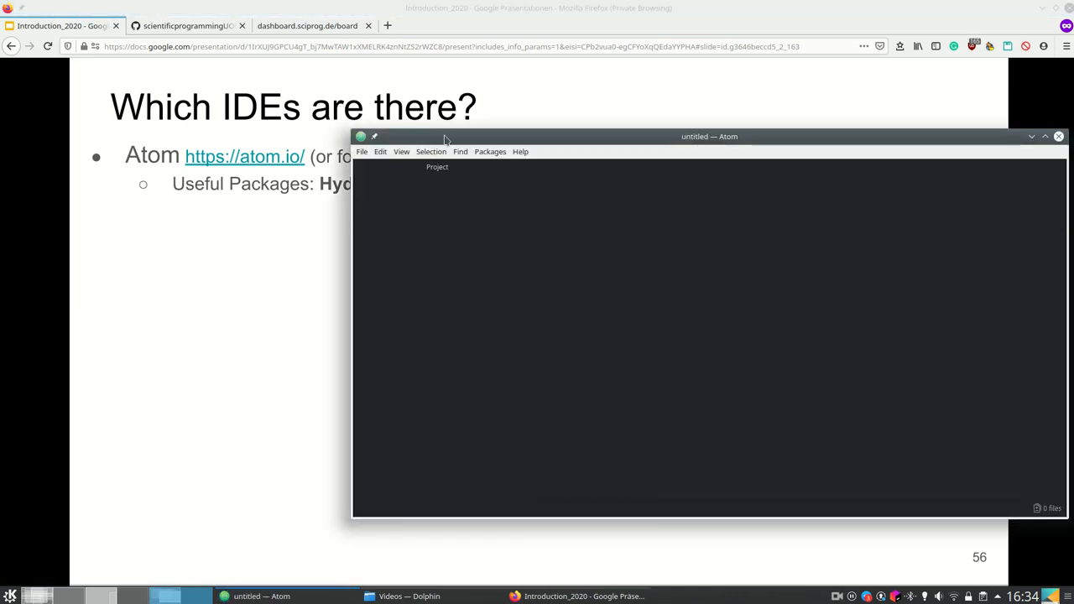
Create a new Atom file with a = 1 and save it as code.py in the home folder
left_click(261, 154)
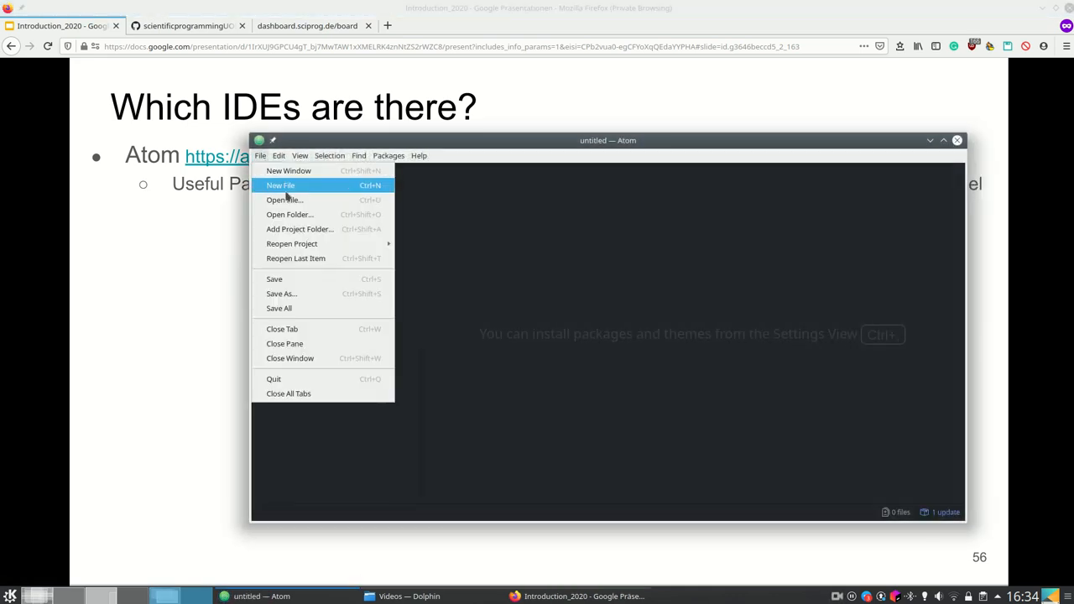
left_click(281, 184)
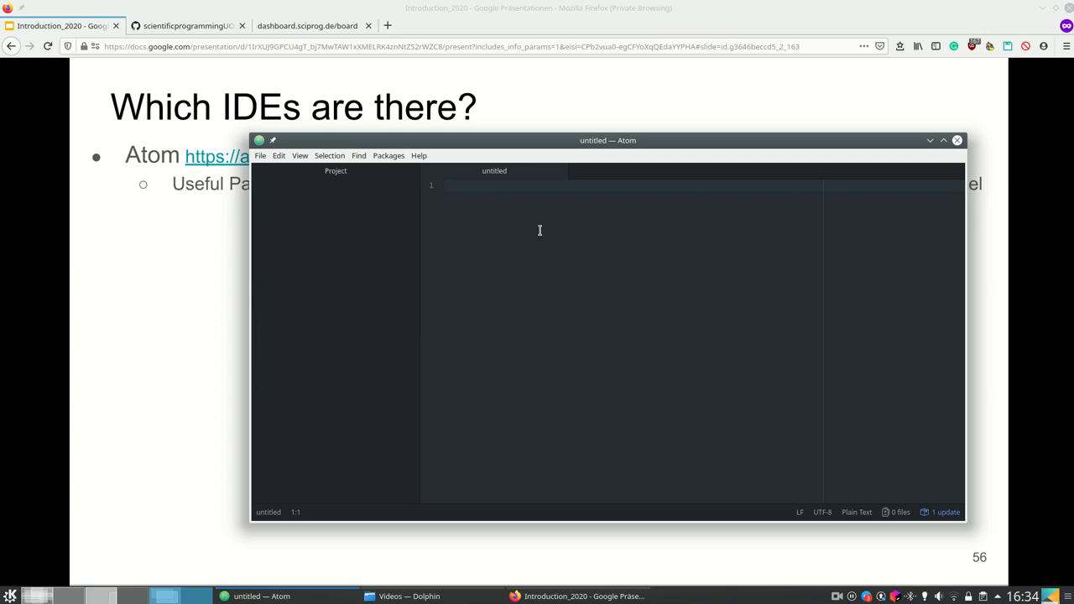
type("a =")
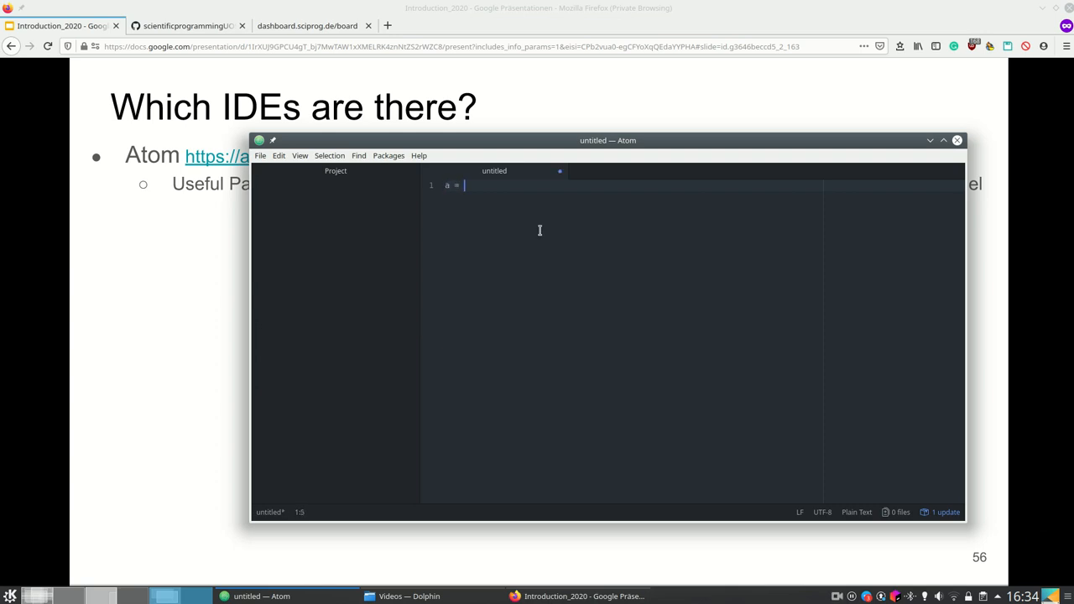
type("1")
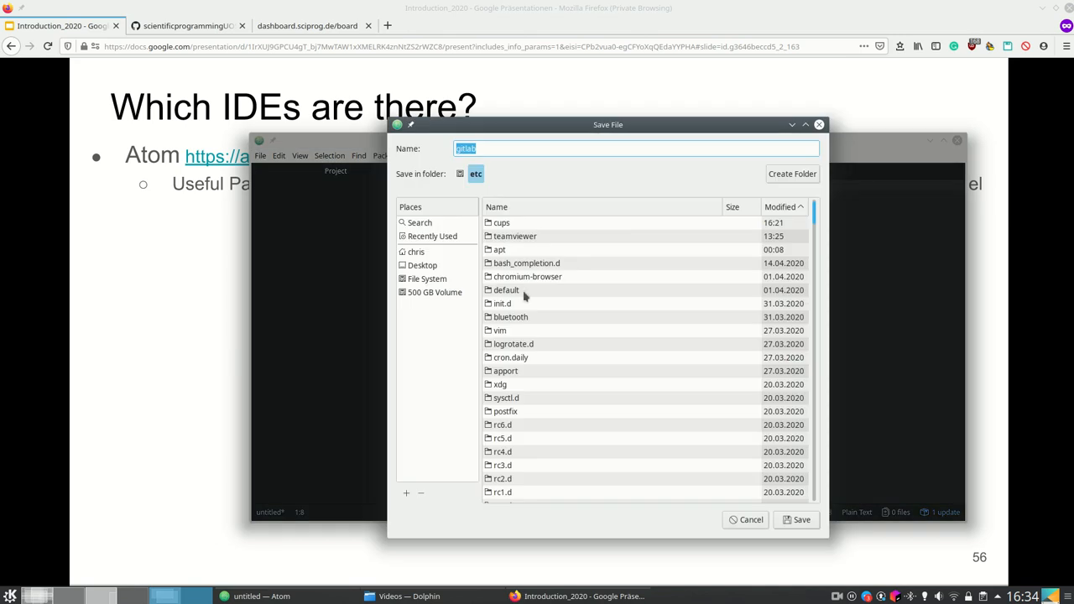
mouse_move(430, 241)
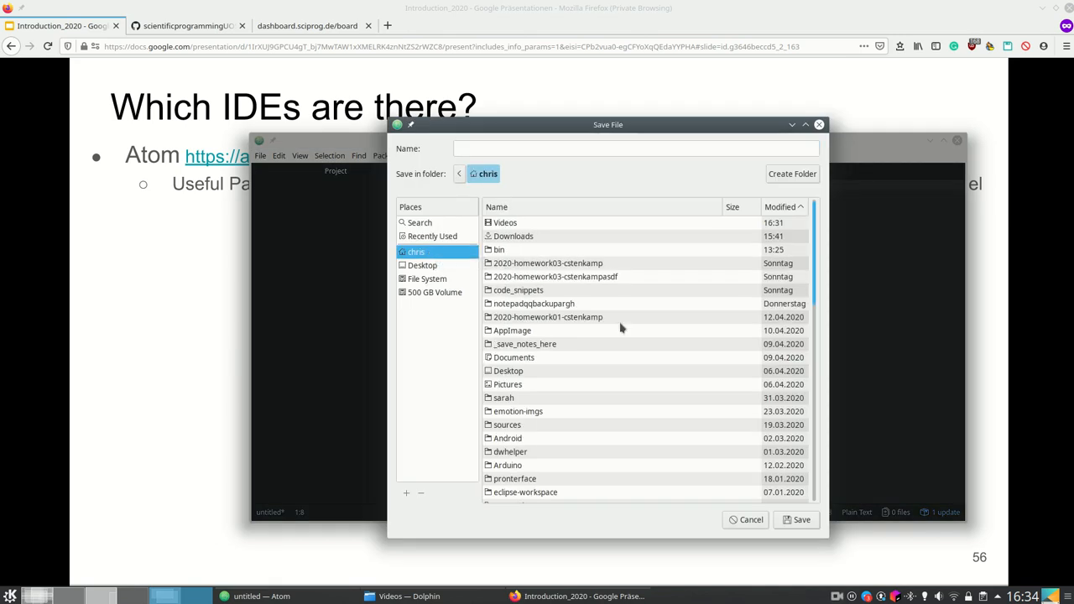
mouse_move(680, 296)
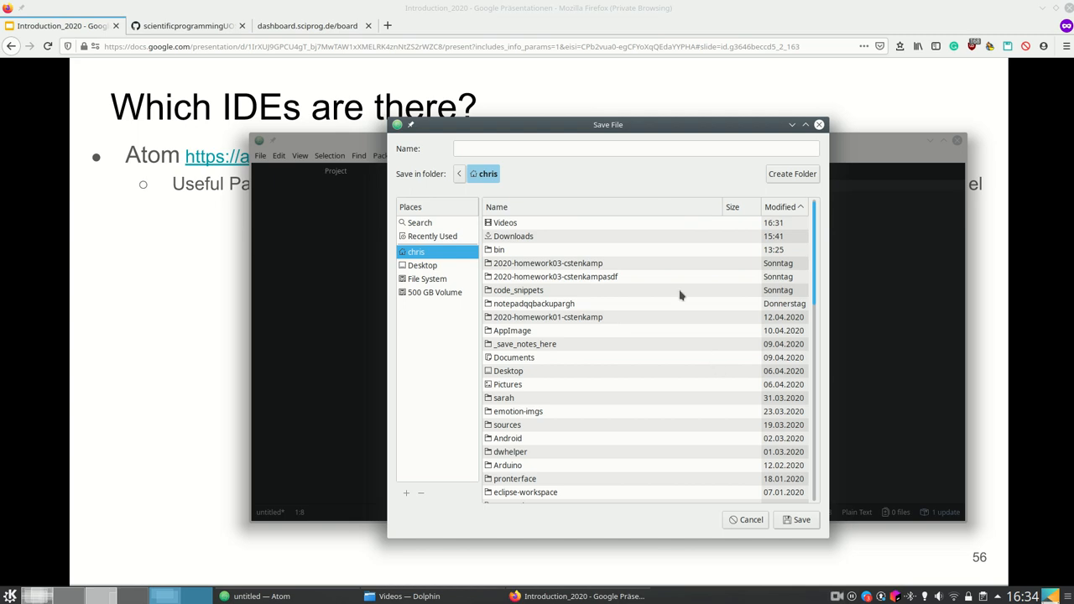
type("co")
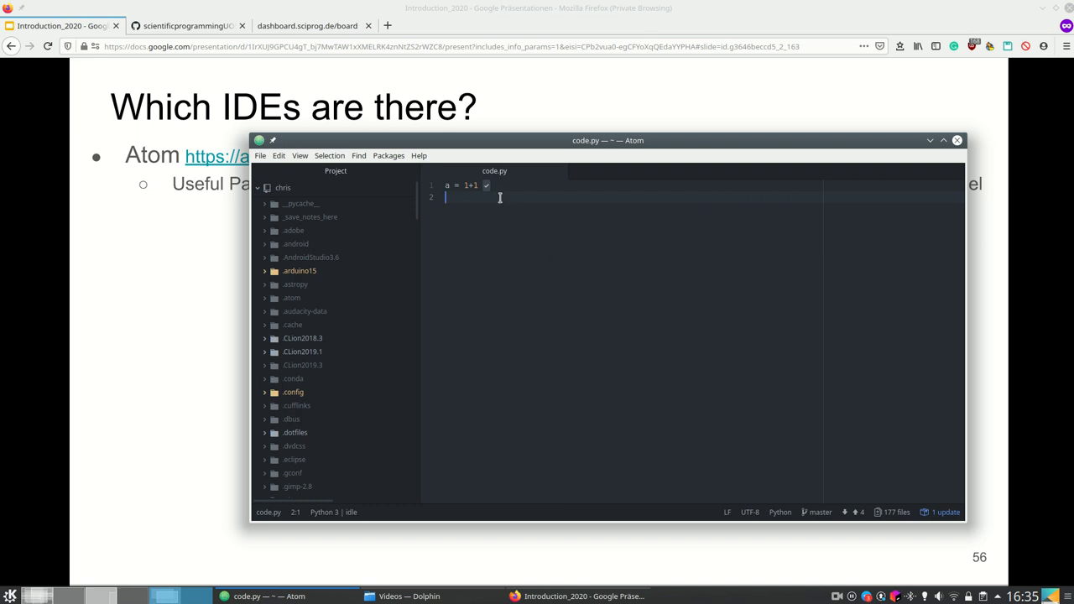
Extend code.py with for i in range(5): print(i), then return to the slides' Free and open source bullet
type("a")
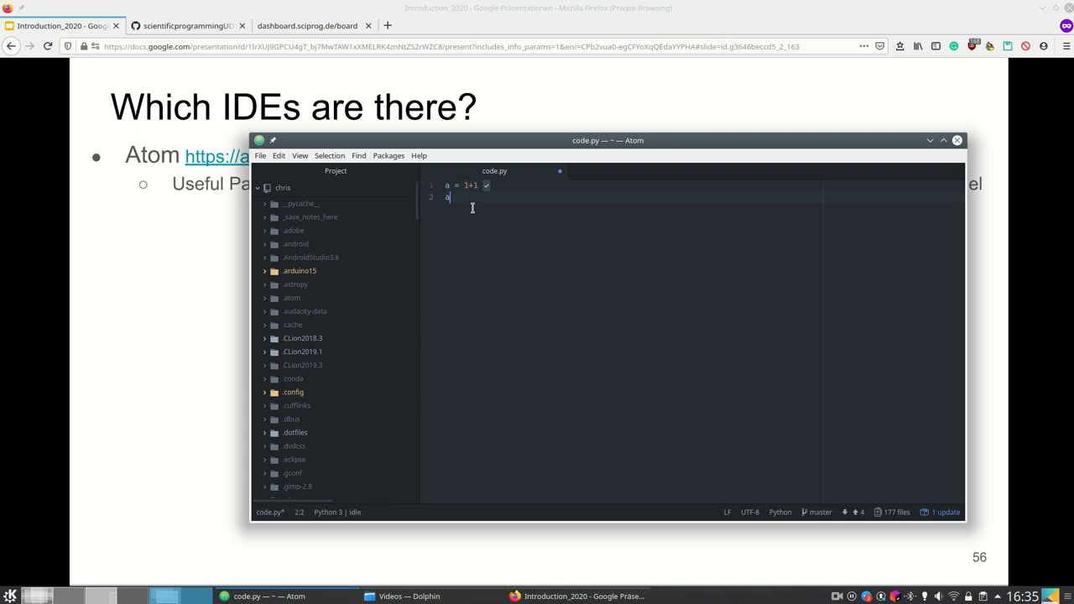
type("2")
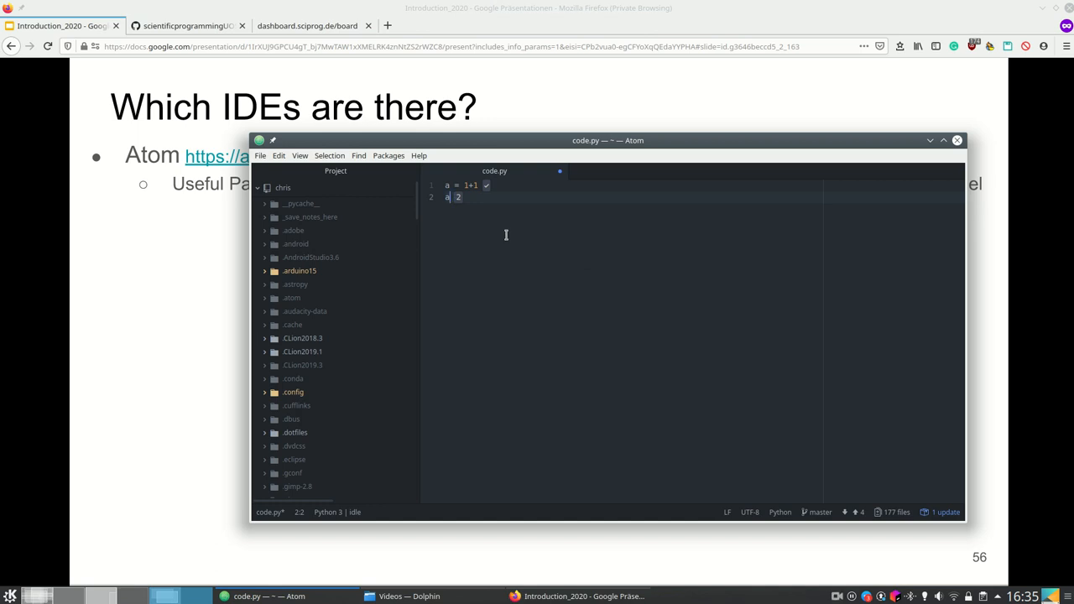
type("a")
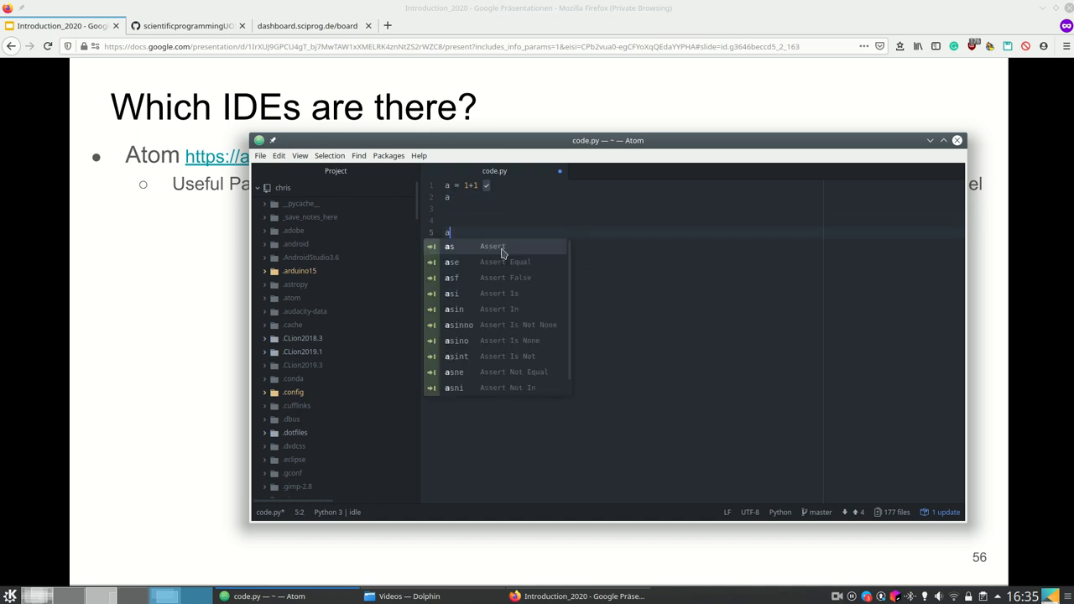
type("for i in")
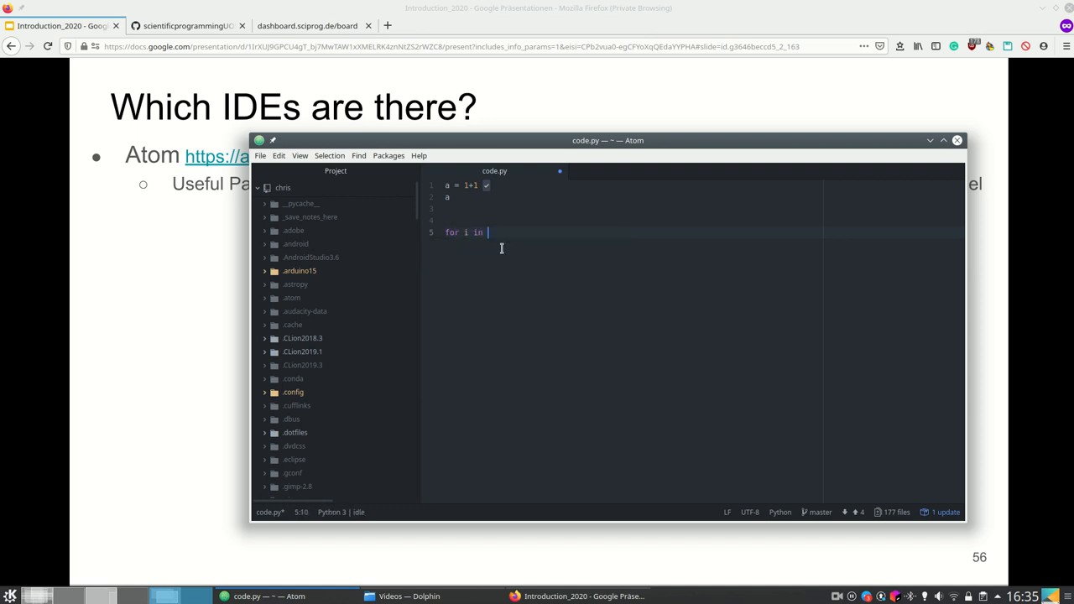
type("range(5):")
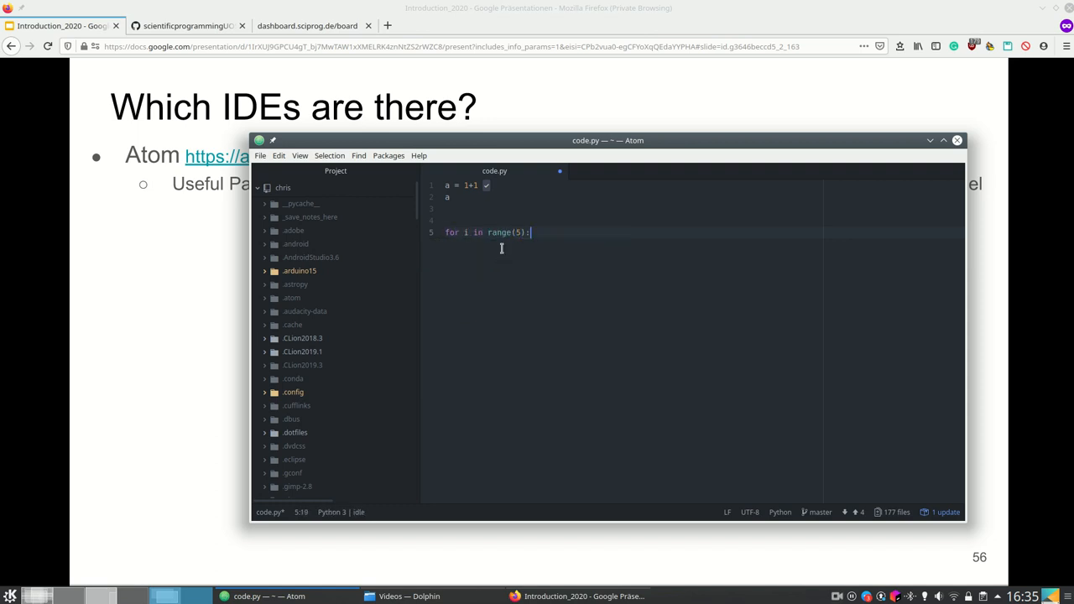
type("print")
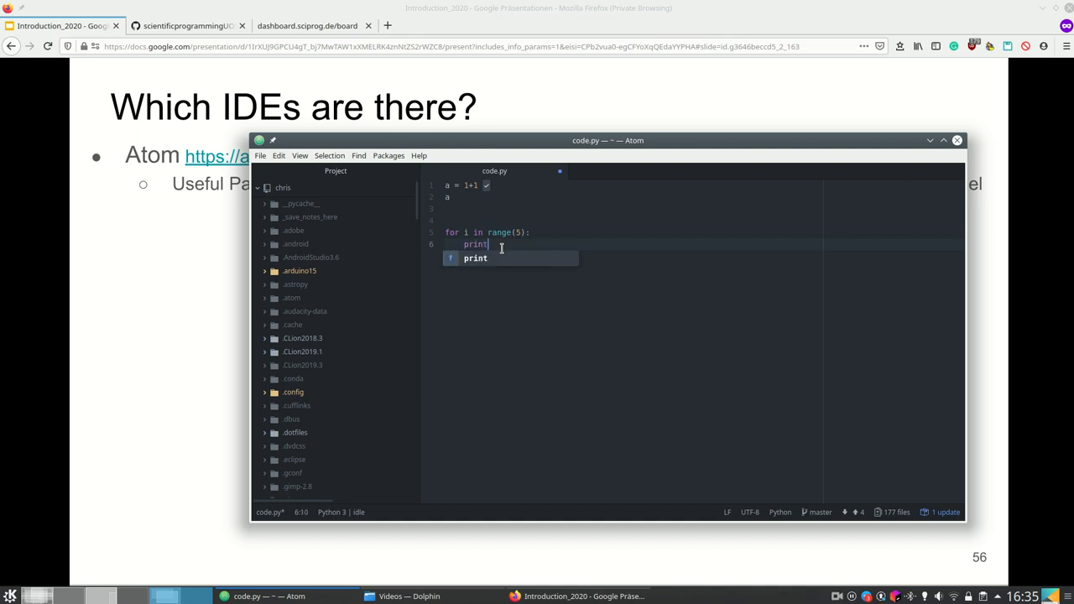
type("(i)")
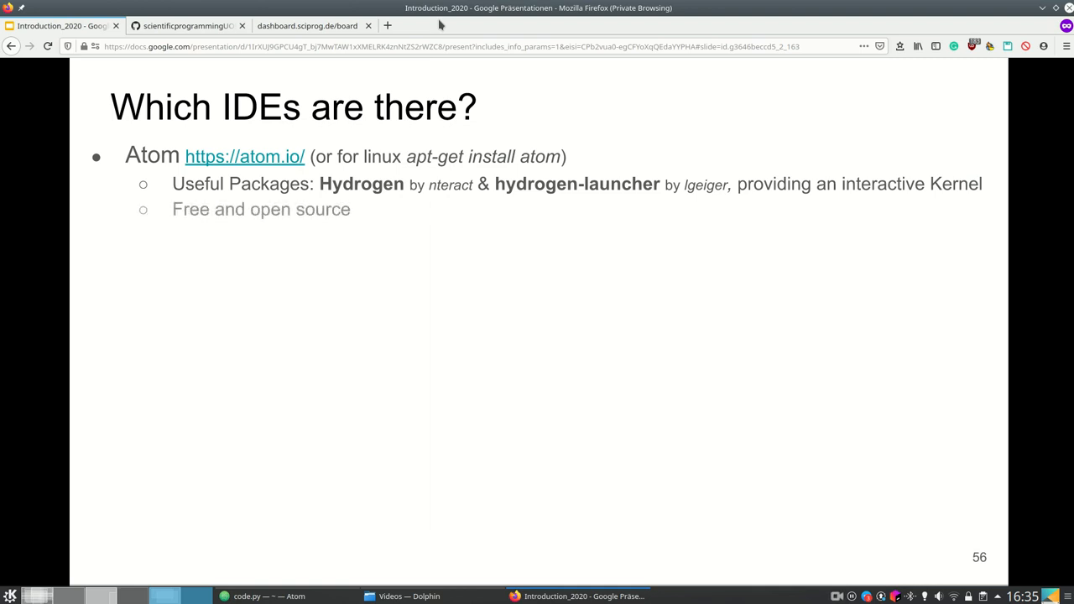
Reveal the Pycharm and vi bullets, then search the application launcher for a terminal
key("right")
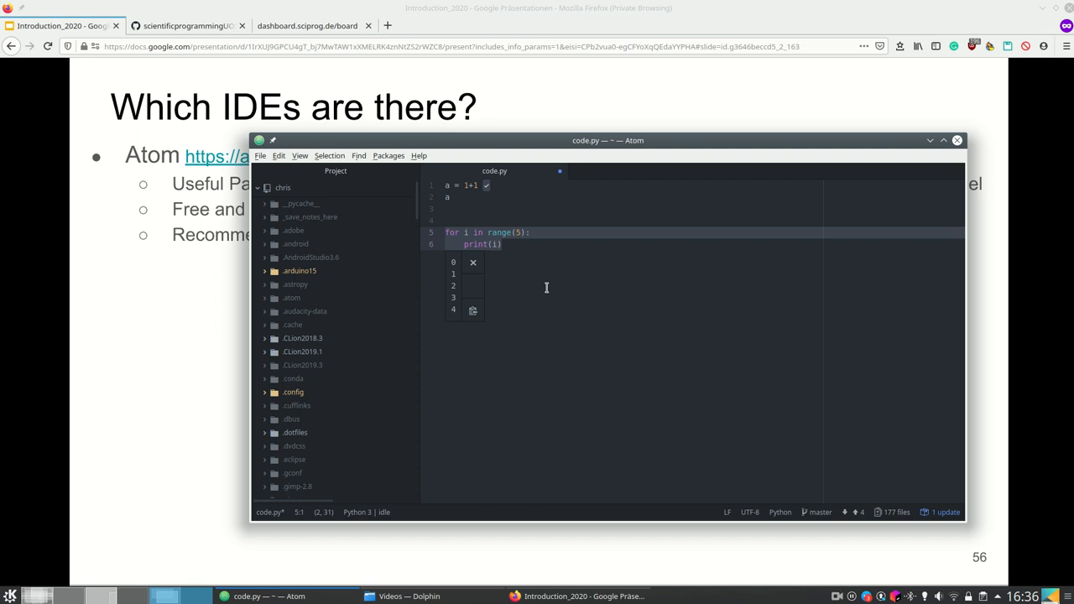
left_click(956, 141)
type("term")
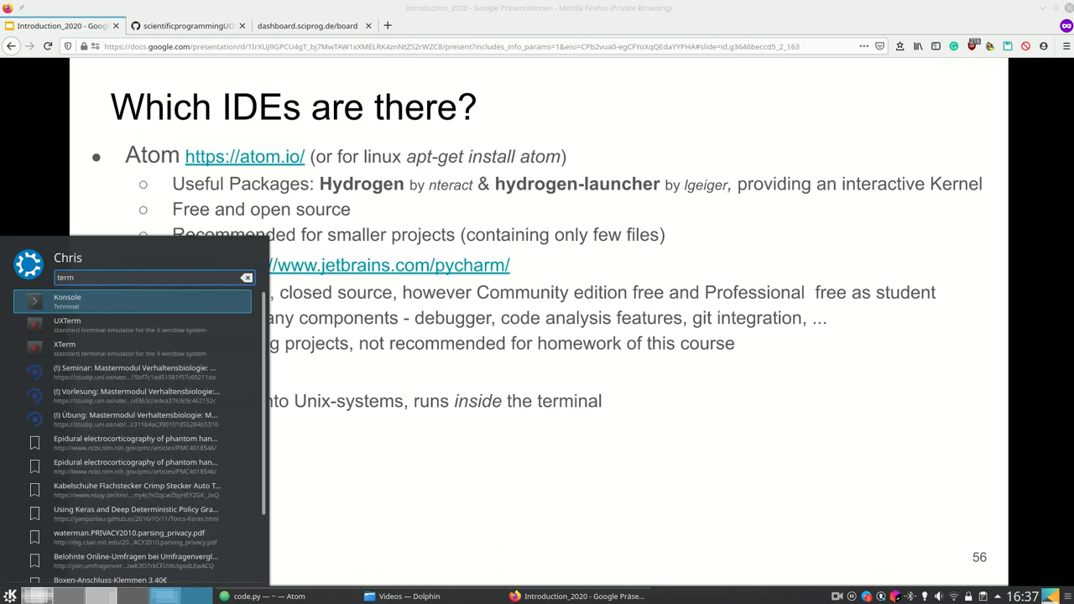
Launch Konsole, try vi with some scratch text, quit, then type test text into nano
left_click(67, 300)
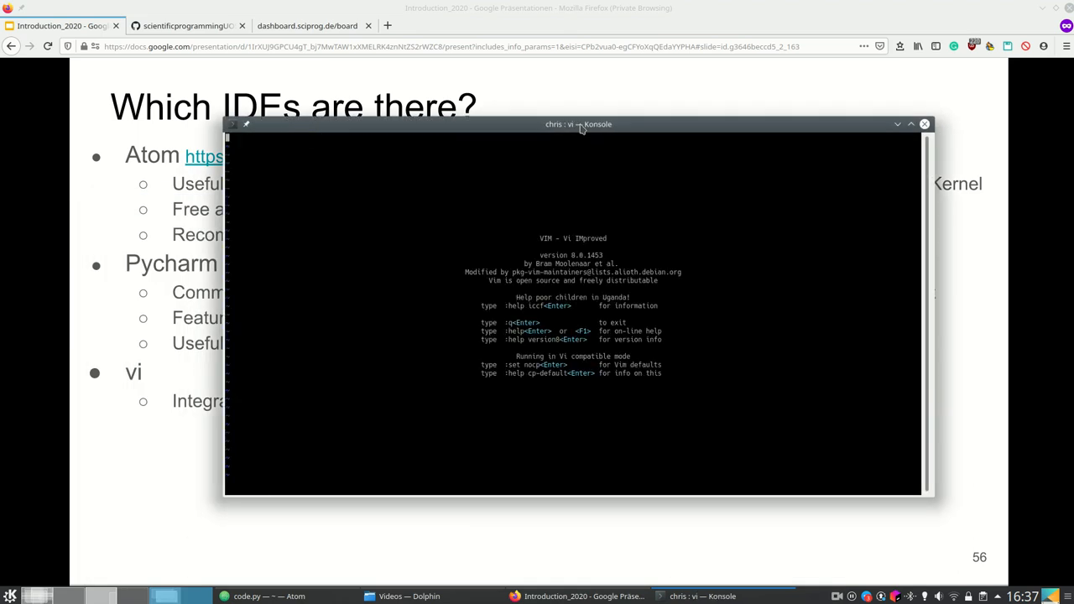
type("lasfdalösdkflk")
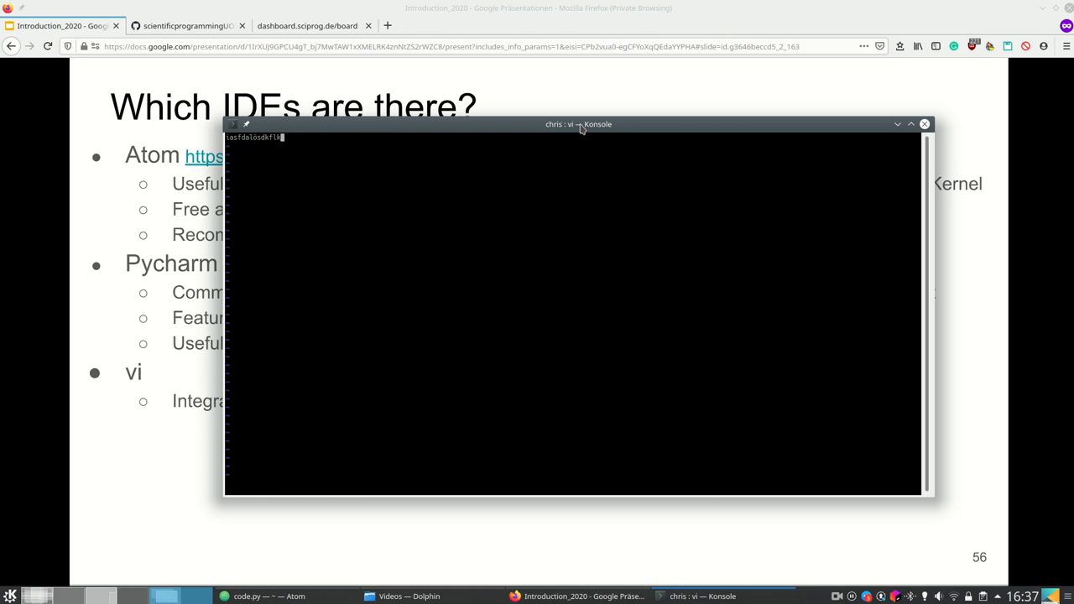
type("lk")
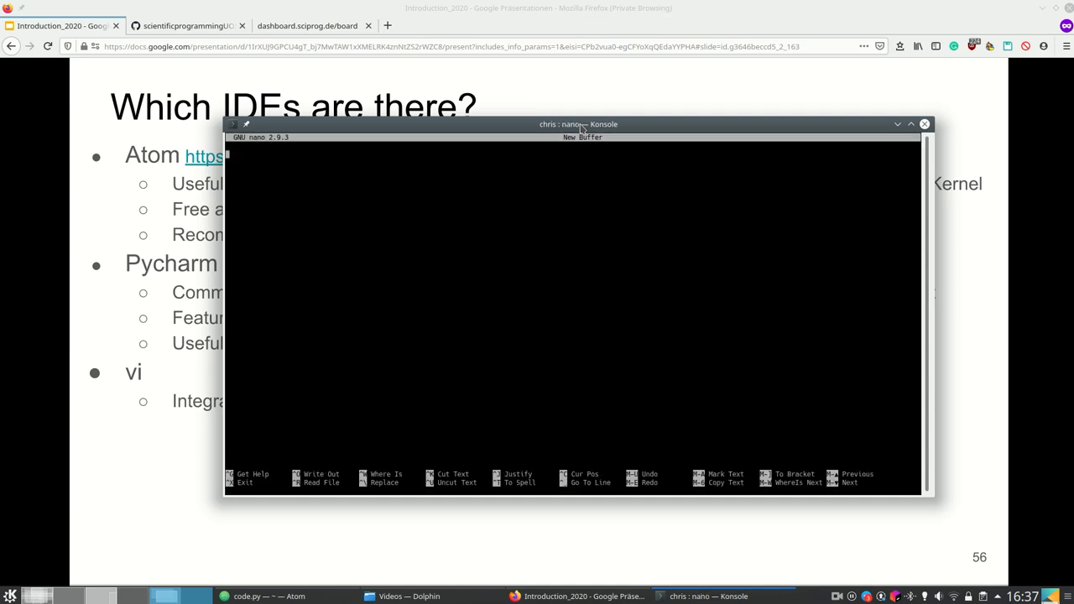
type("alsdkfaösldkf lakdf")
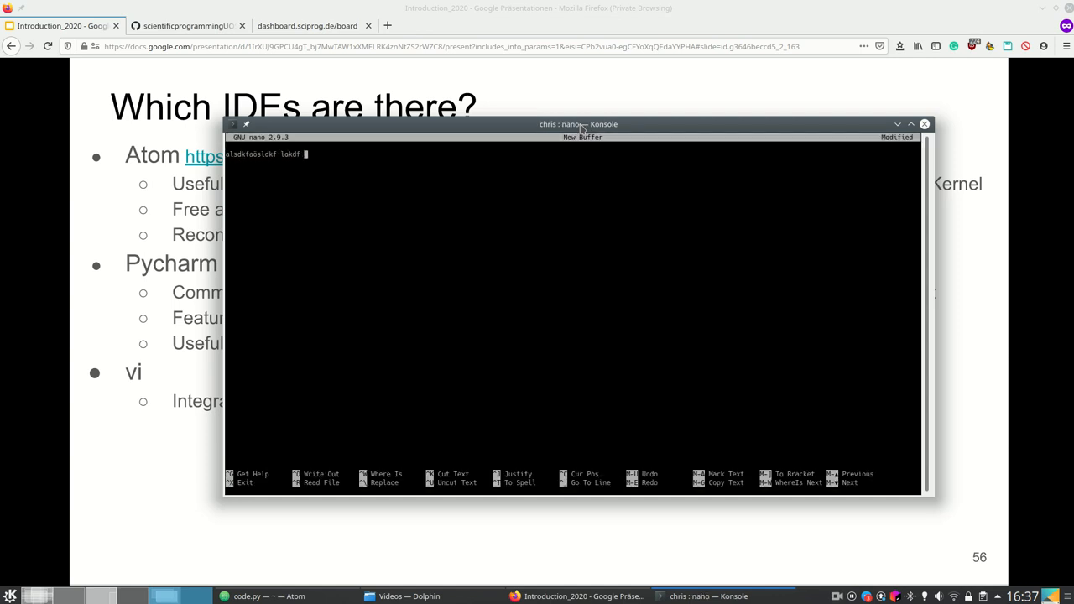
type("r")
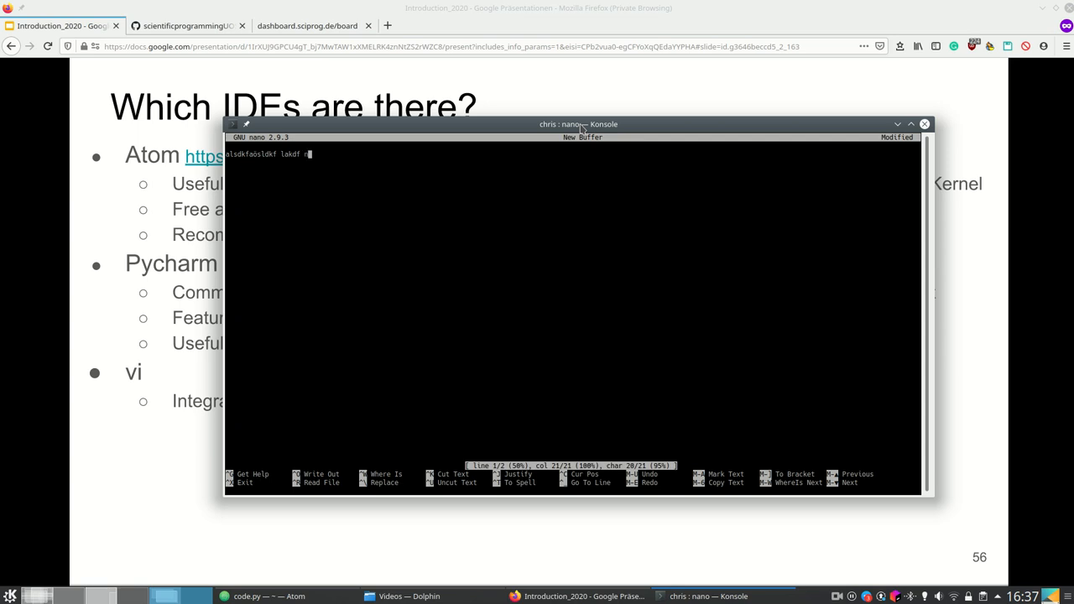
Exit nano without saving and close Konsole to return to the slides
key("ctrl+x")
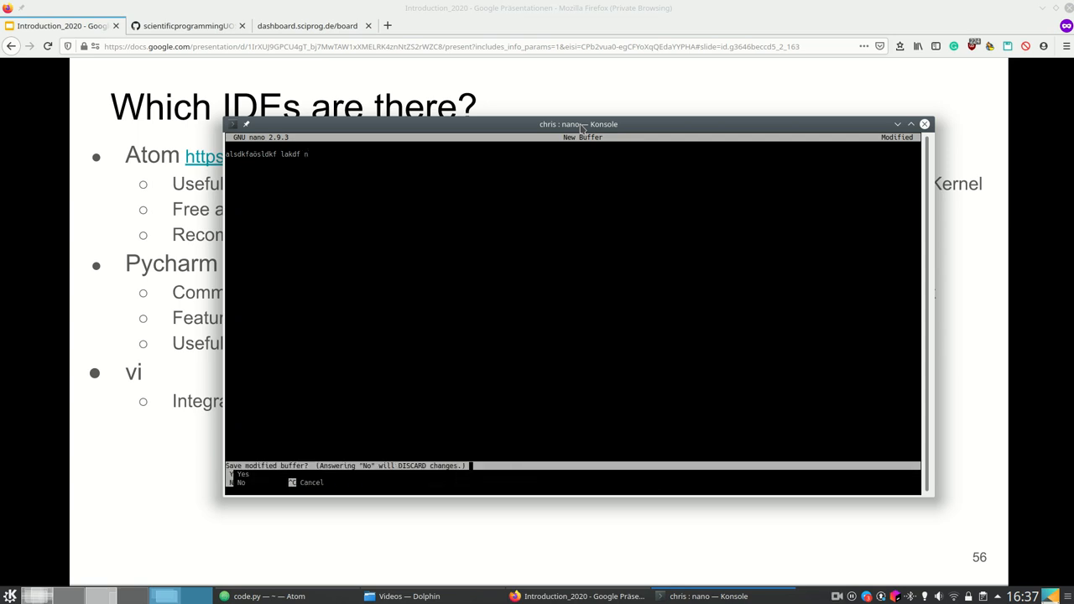
left_click(242, 474)
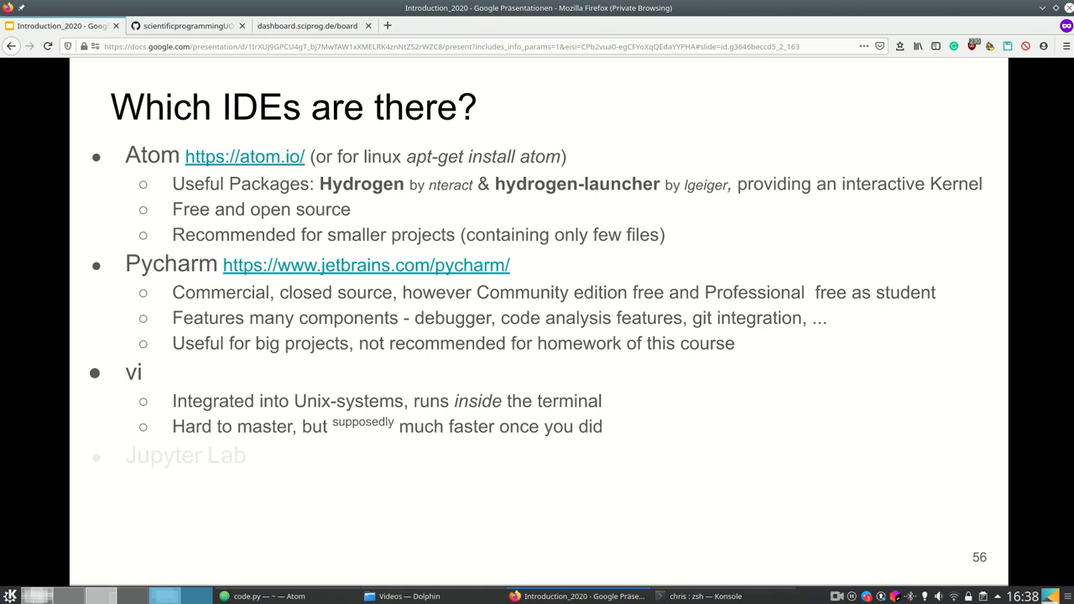
Reveal the Jupyter Lab bullets, then advance to the hub.sciprog.de slide
key("Right")
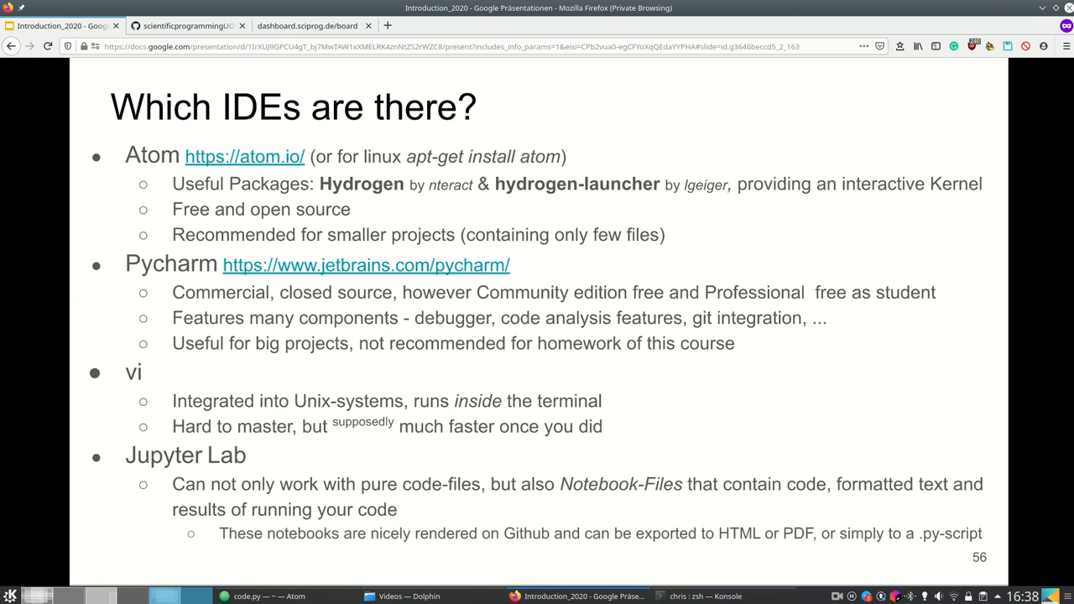
key("Right")
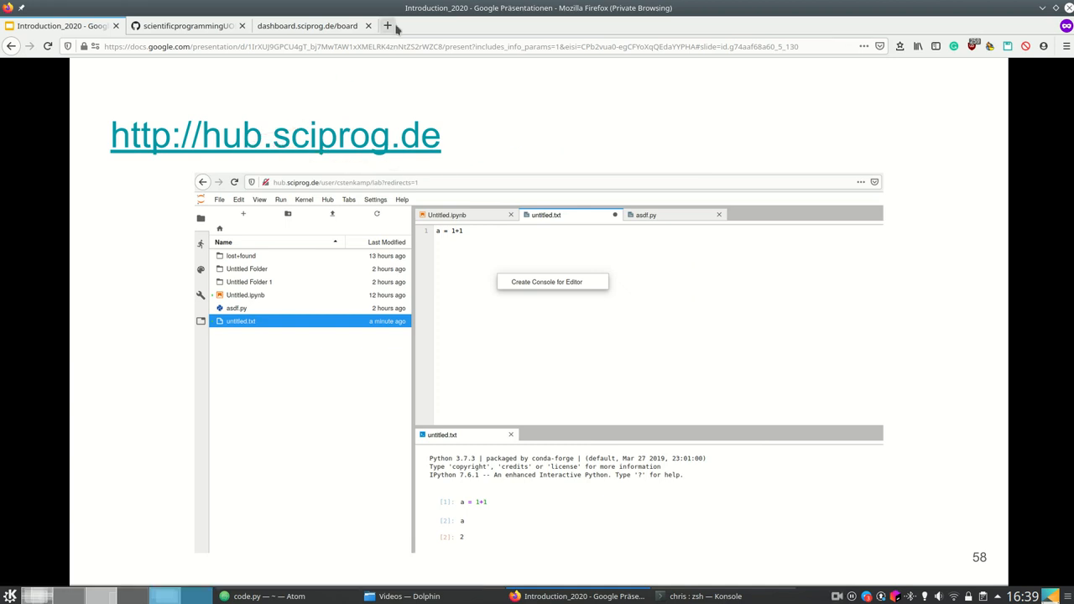
Open hub.sciprog.de in a new tab and sign in to JupyterHub with GitHub
left_click(386, 25)
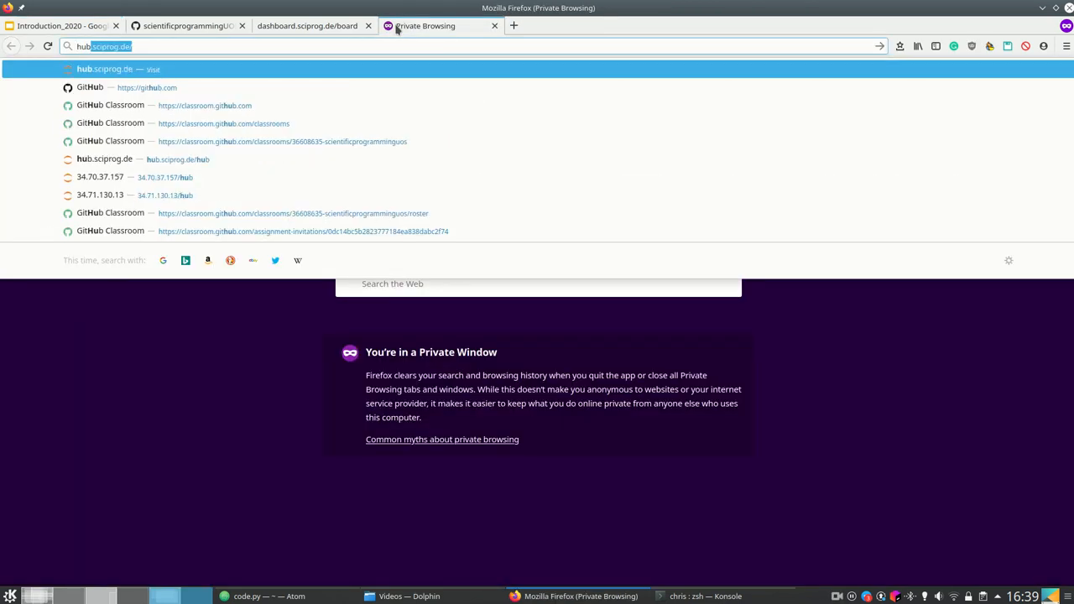
left_click(305, 25)
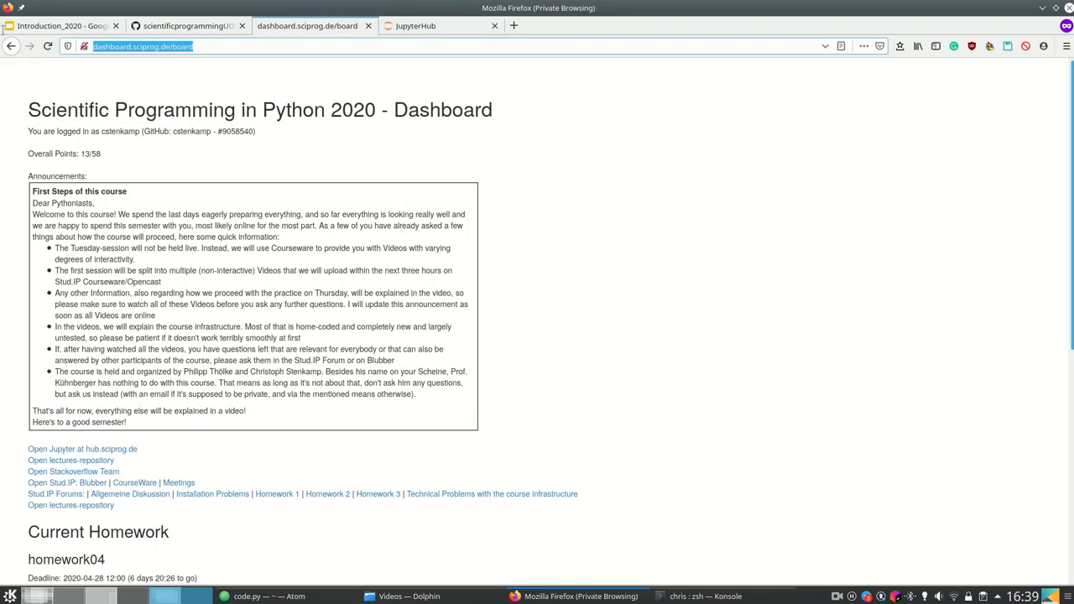
left_click(151, 47)
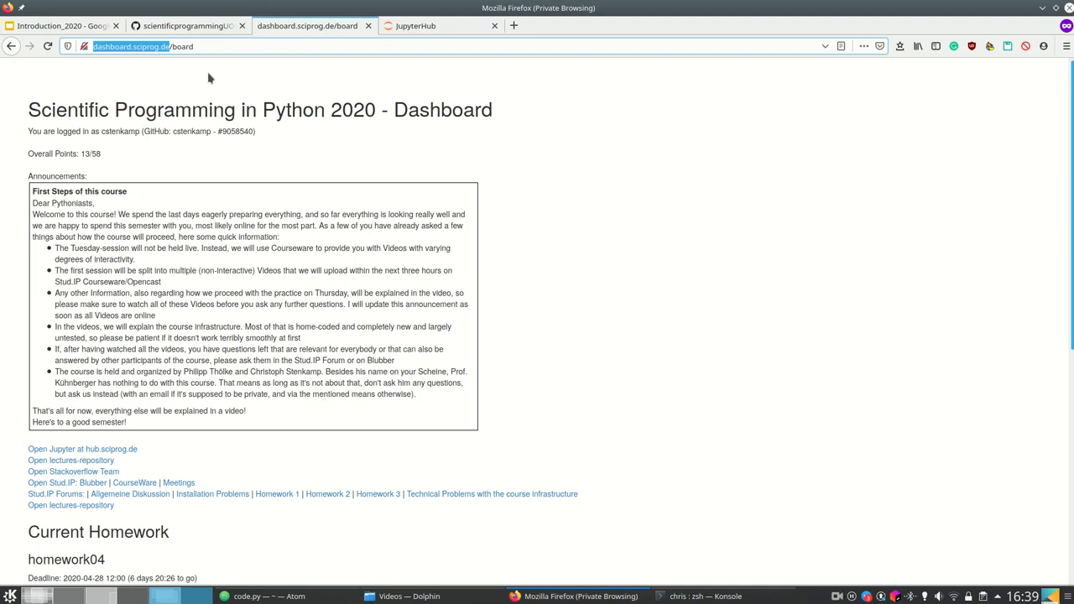
left_click(439, 25)
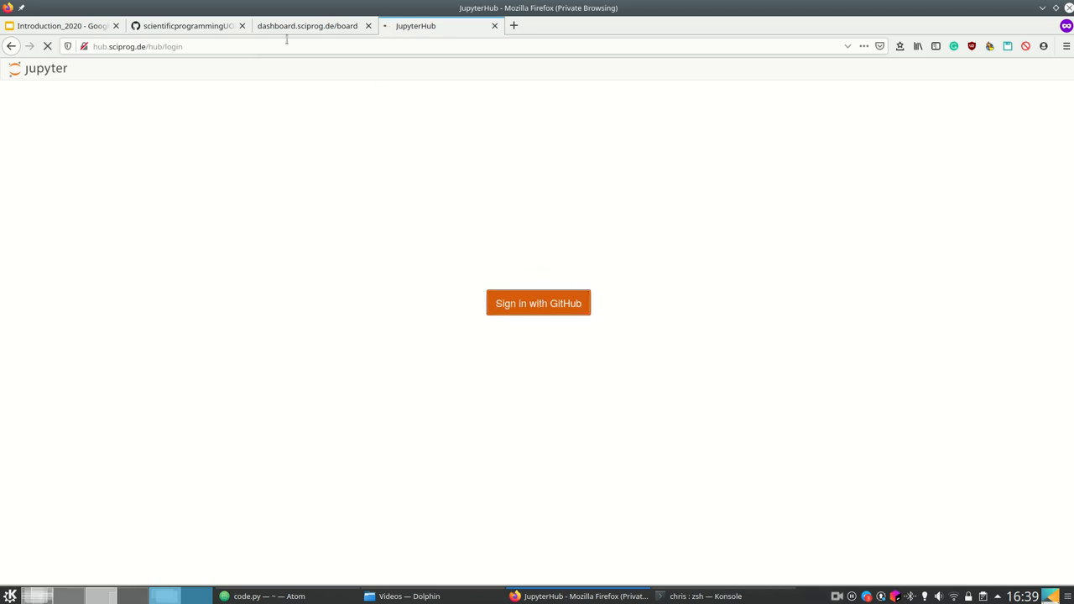
left_click(64, 25)
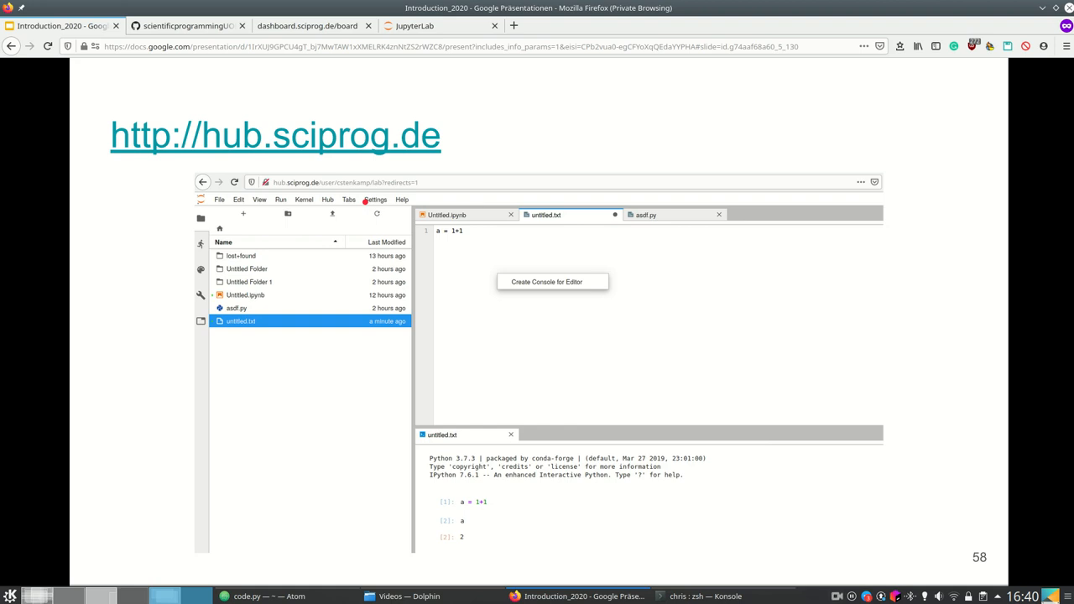
mouse_move(366, 138)
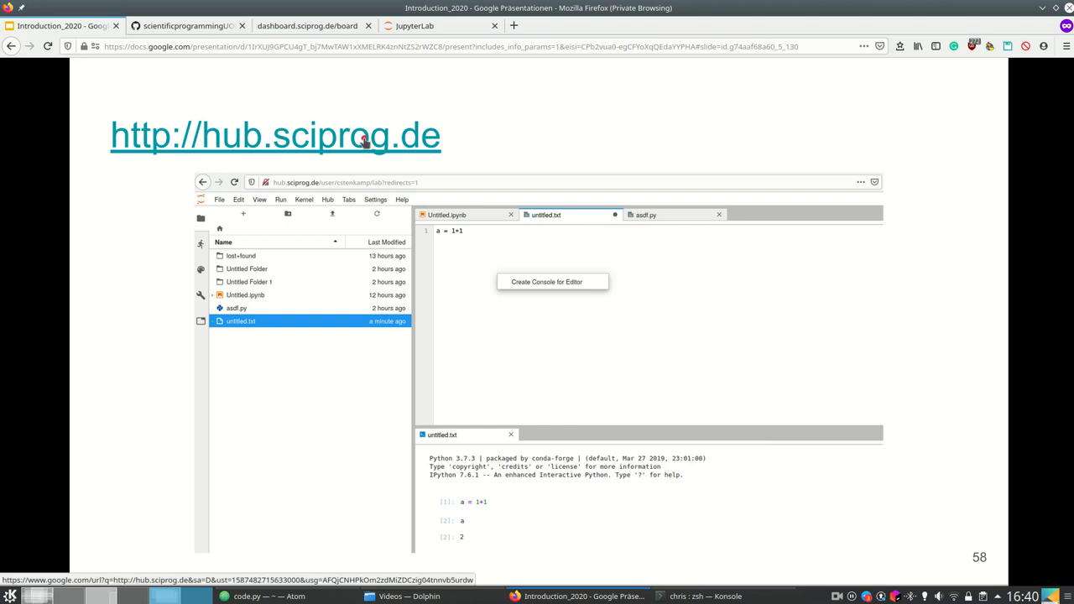
Close the earlier editor and console tabs in JupyterLab, leaving only the Launcher
left_click(414, 25)
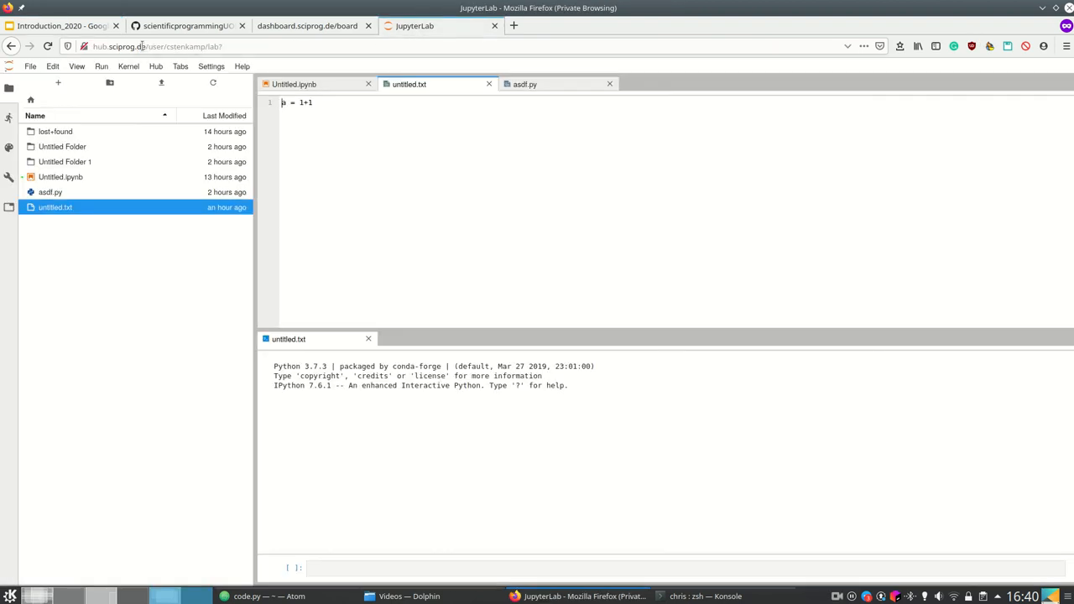
left_click(118, 47)
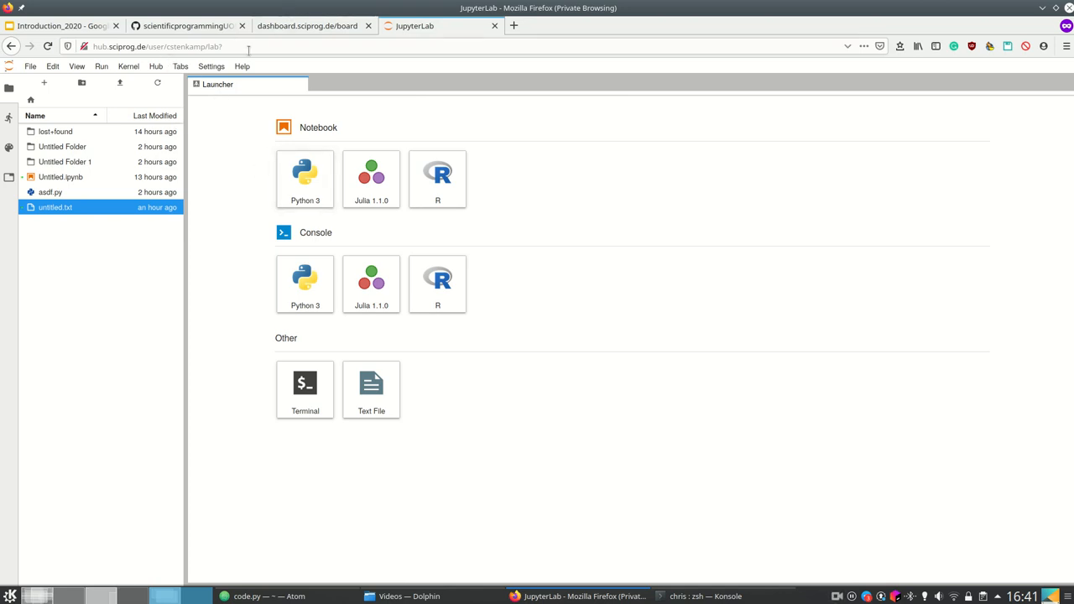
Create a new text file from the Launcher and rename it to mypythonfile.py
left_click(158, 47)
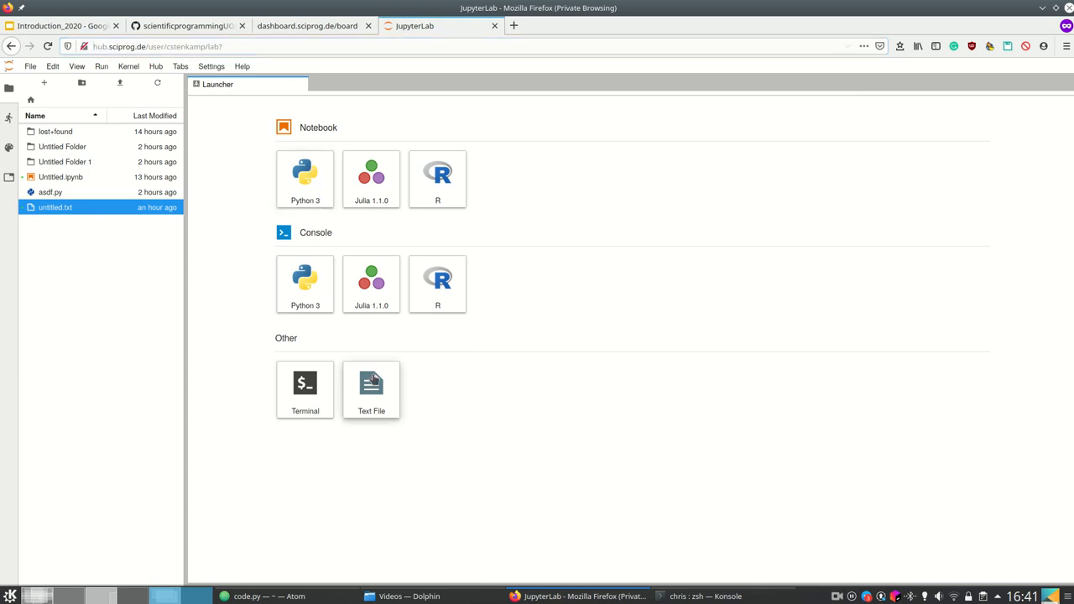
left_click(371, 389)
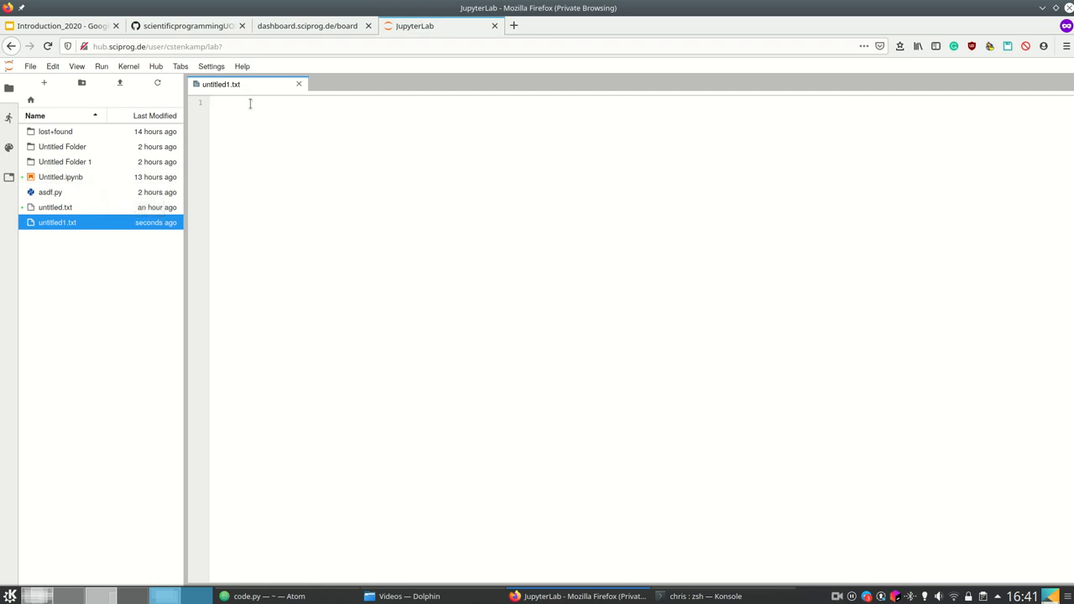
right_click(222, 84)
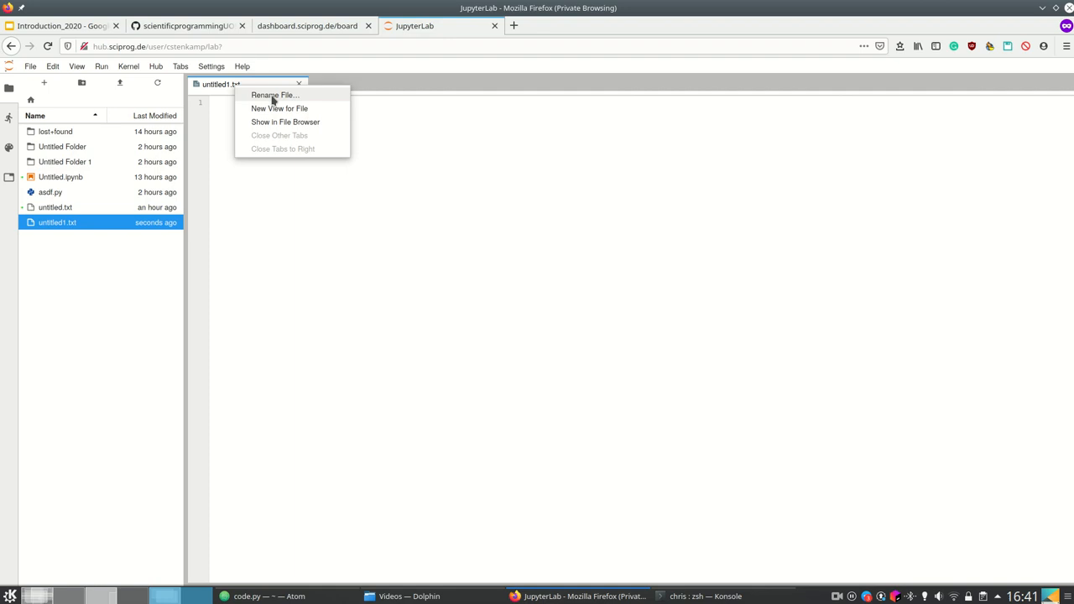
left_click(275, 94)
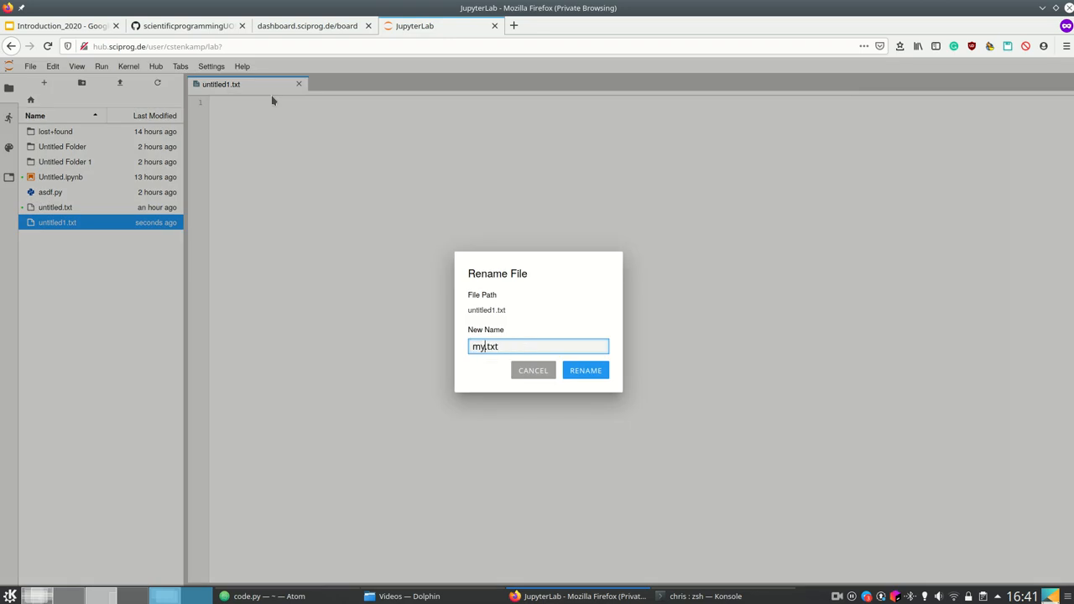
type("pythonfile")
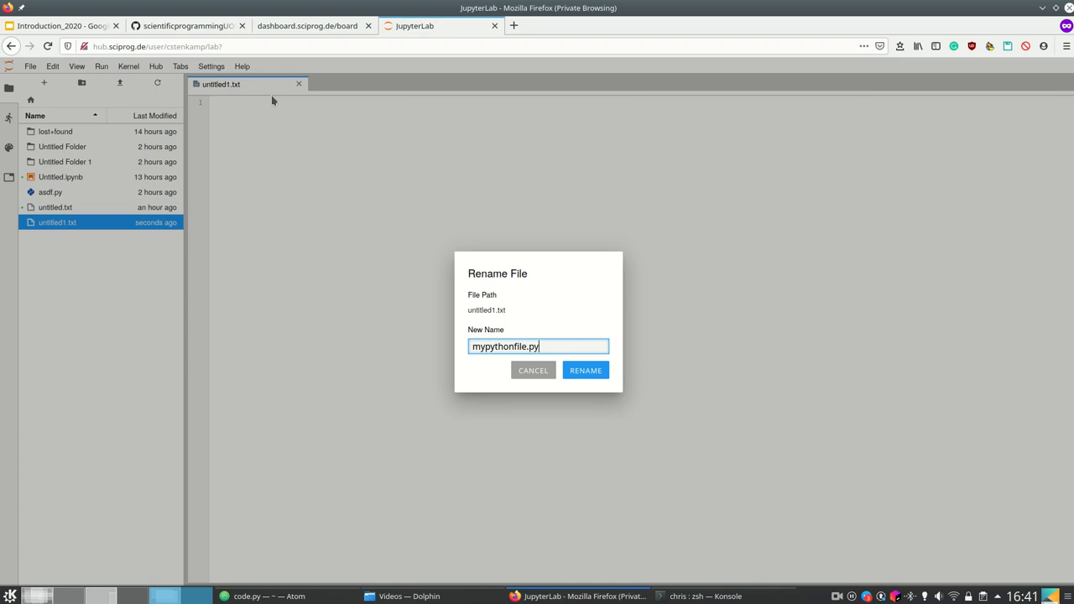
left_click(584, 371)
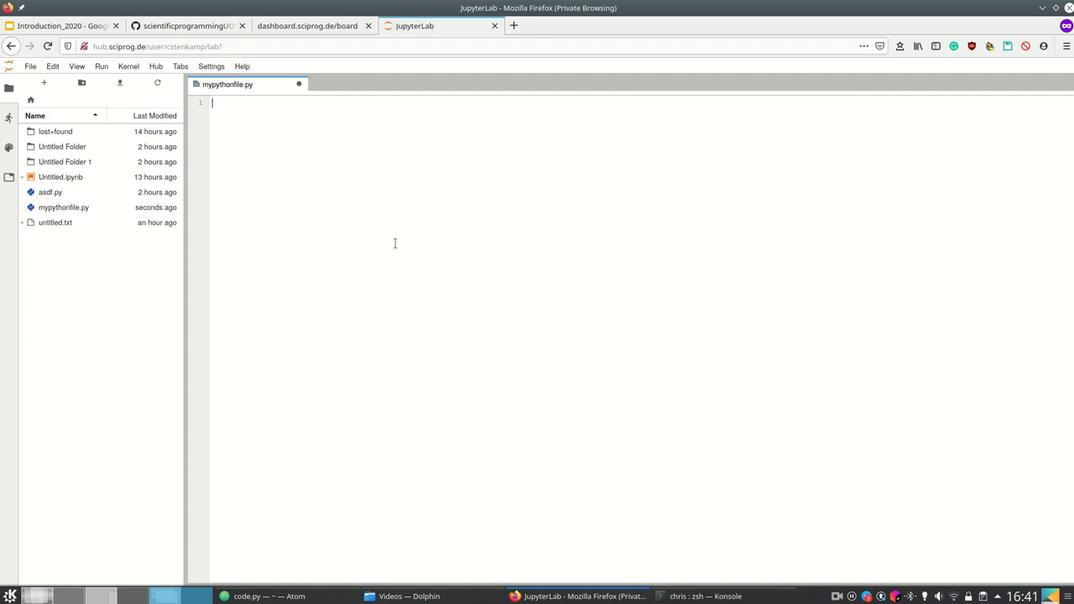
Write print(1+1) in mypythonfile.py and bring up a fresh Launcher beside it
type("print(1+1)")
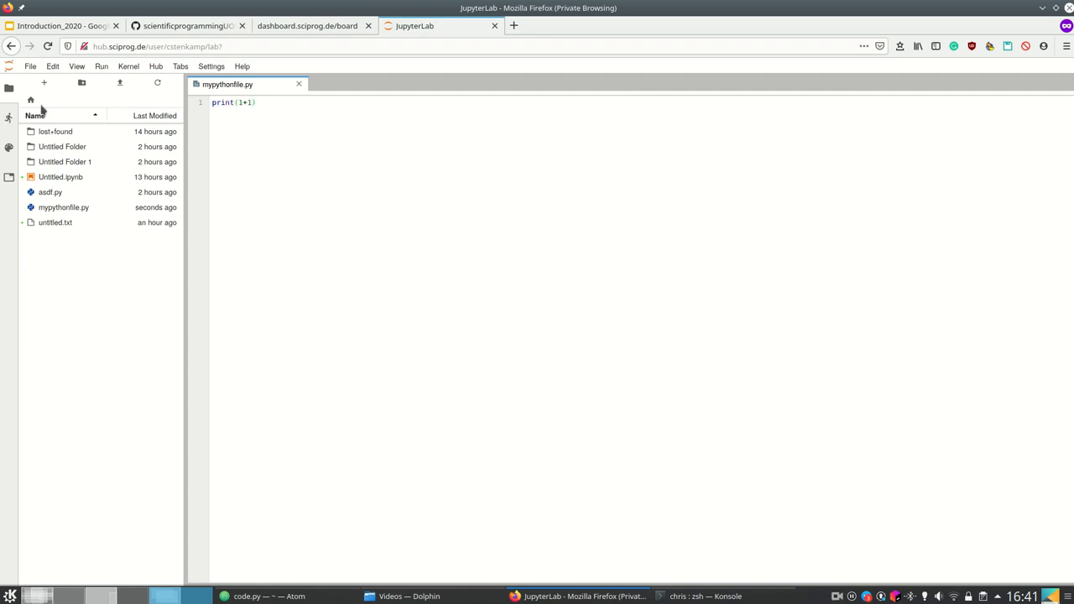
left_click(44, 84)
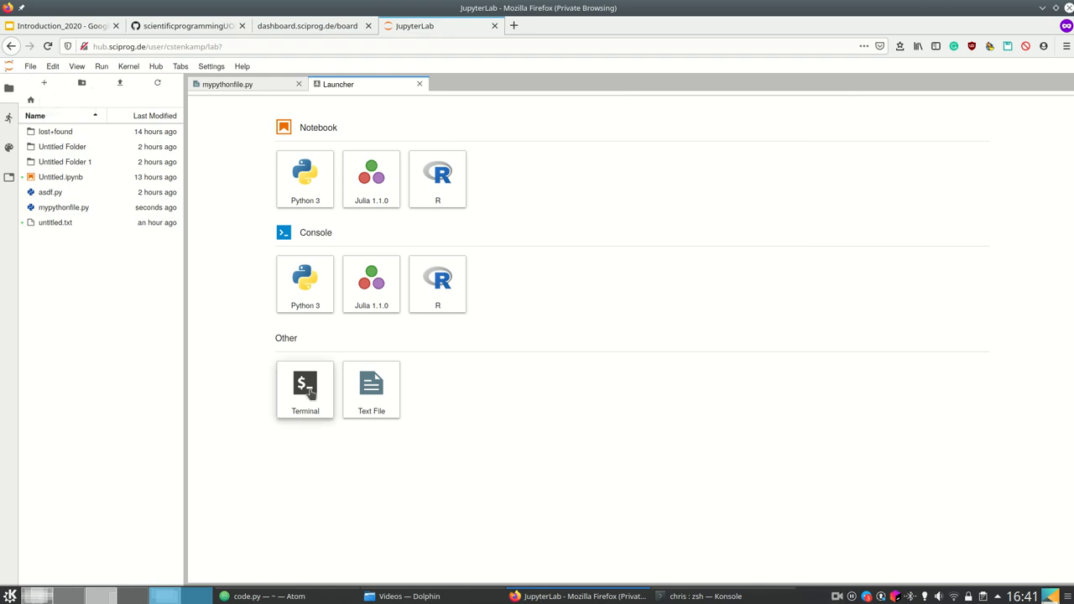
Run python mypythonfile.py in a new terminal so it prints 2, then show the course dashboard
left_click(306, 389)
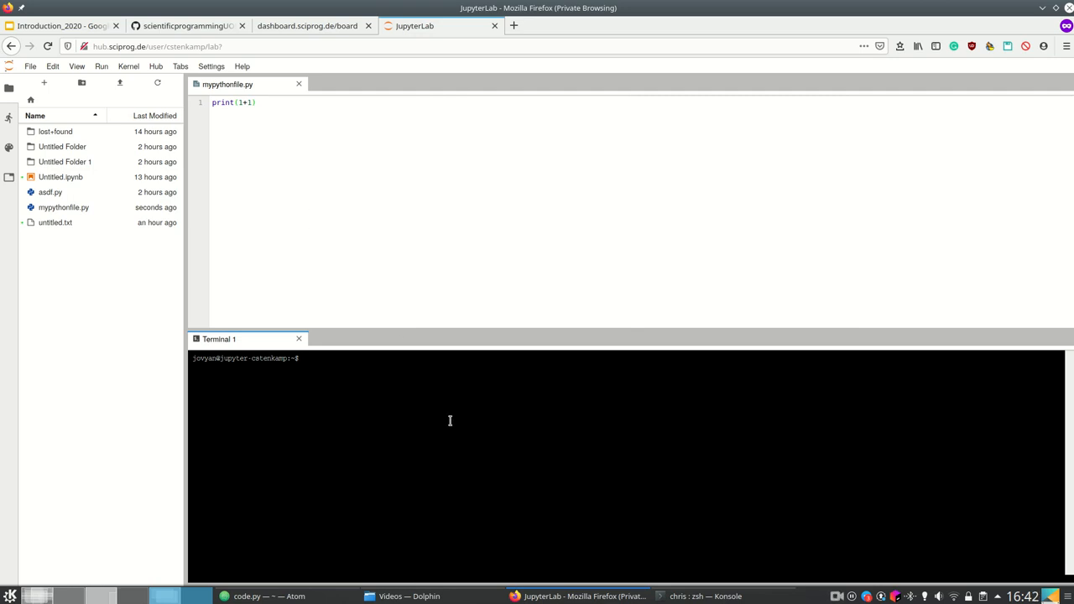
type("python")
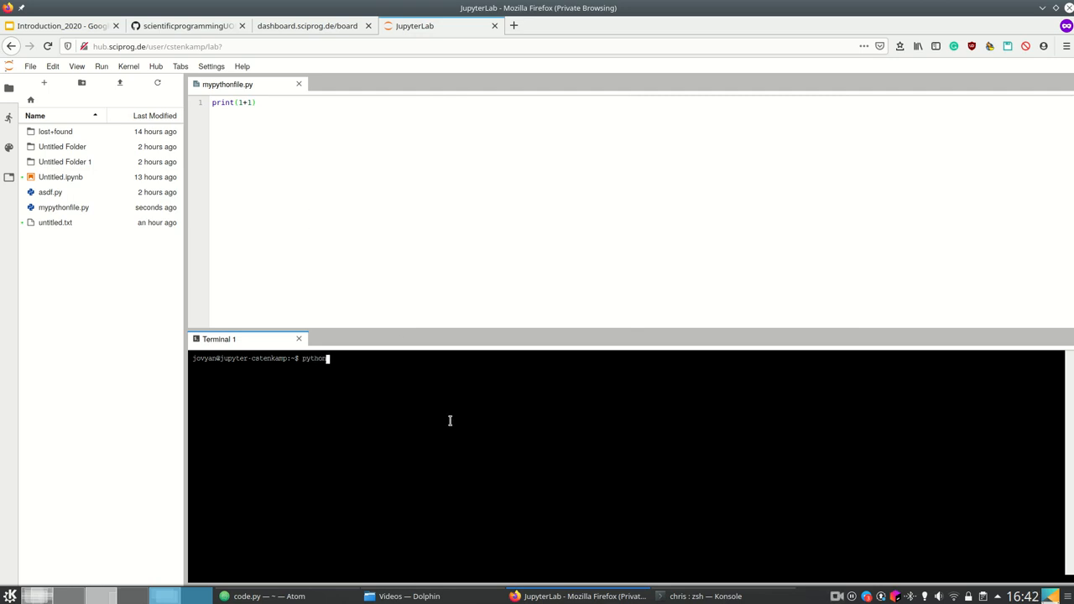
type("mmy")
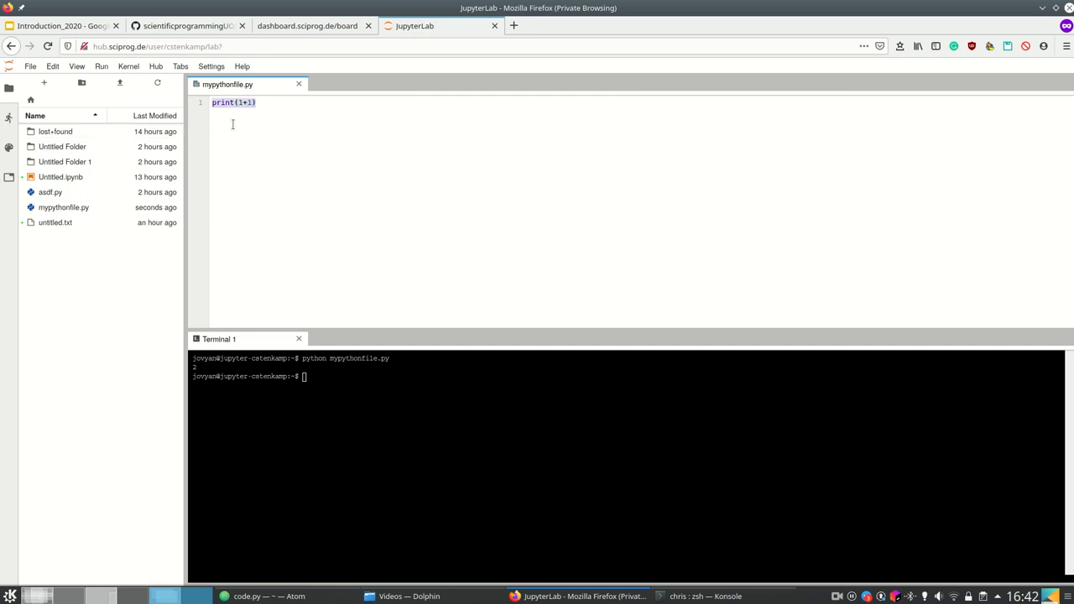
left_click(307, 25)
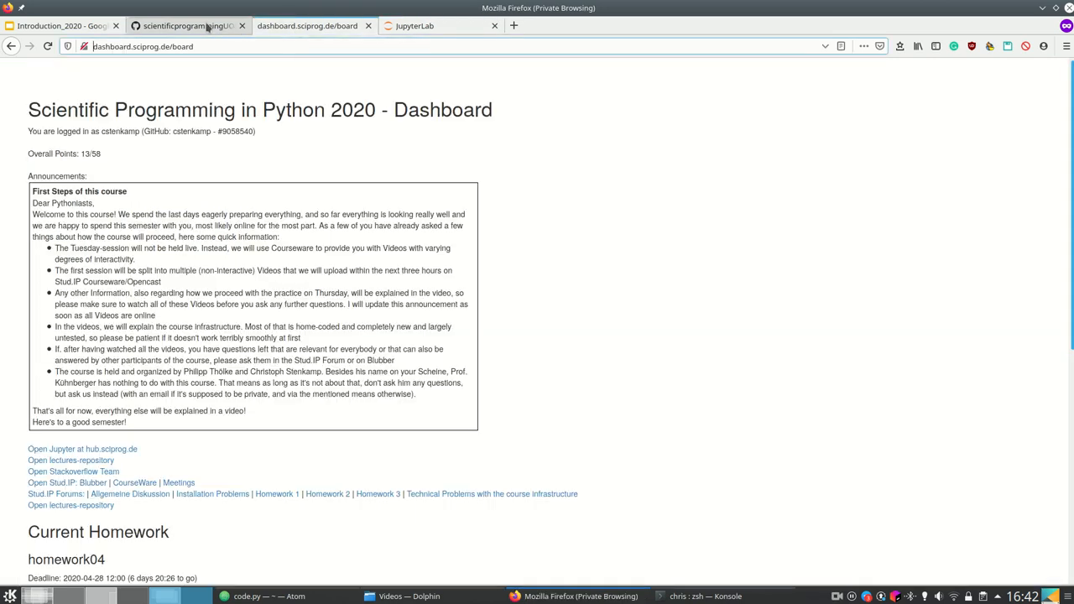
Advance the deck past the hub.sciprog.de slide to the 'Working with installing everything' slide, glancing at JupyterLab
left_click(59, 25)
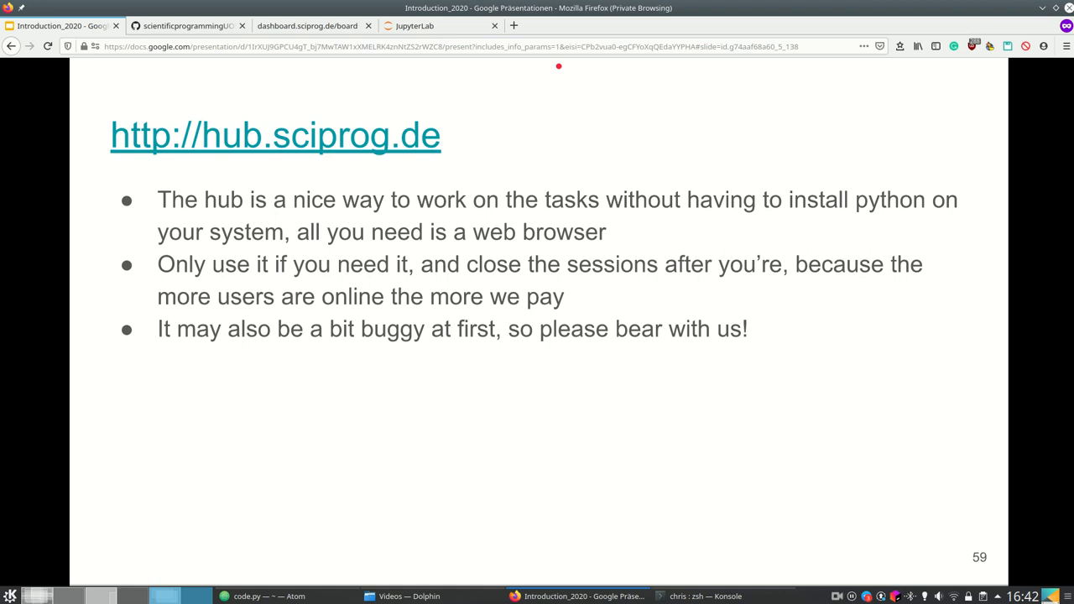
left_click(440, 25)
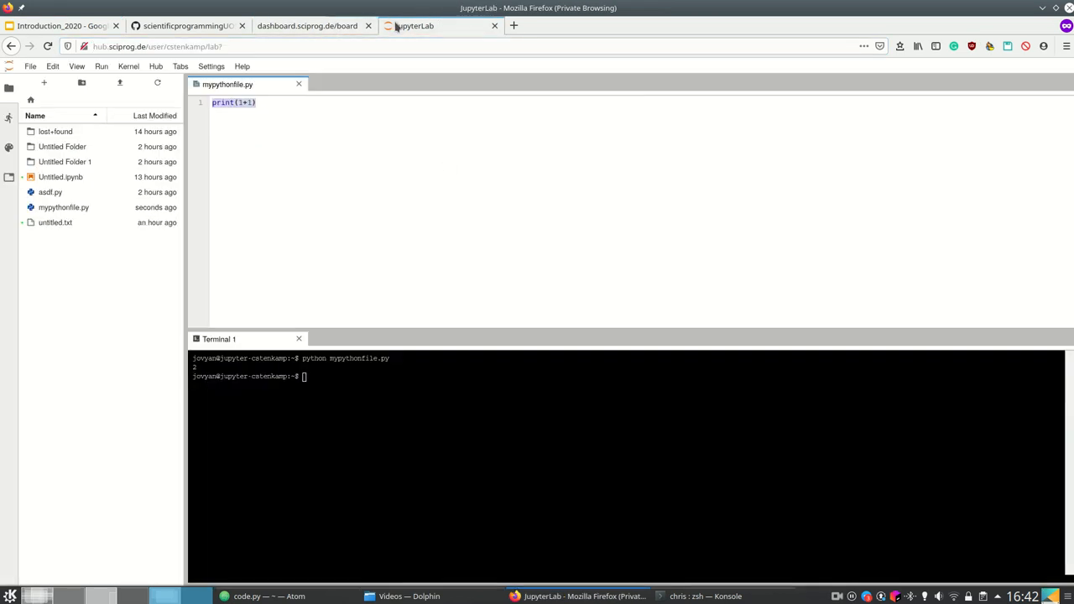
left_click(60, 26)
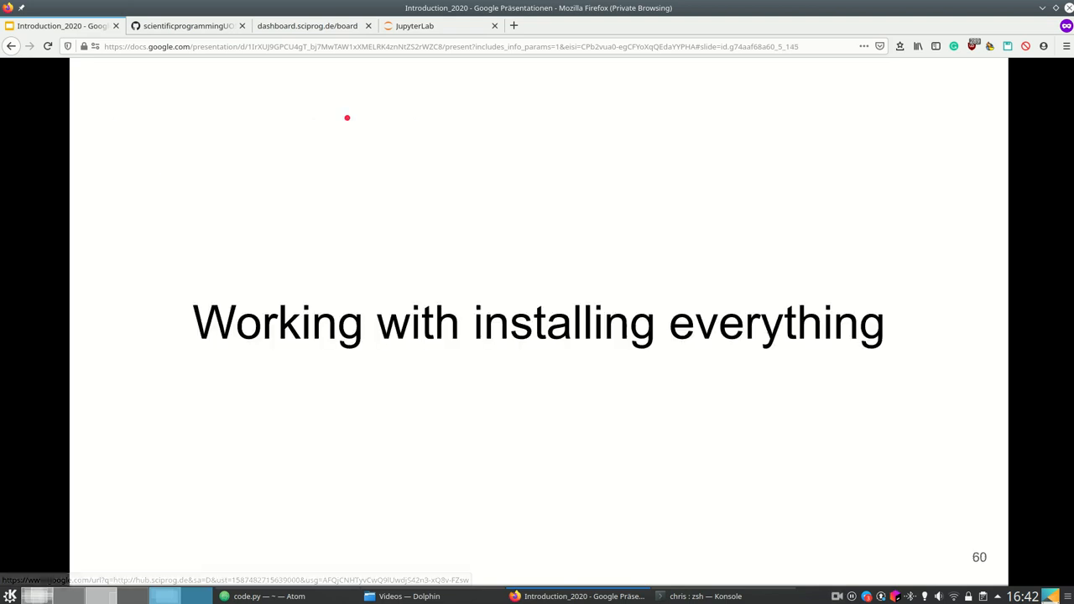